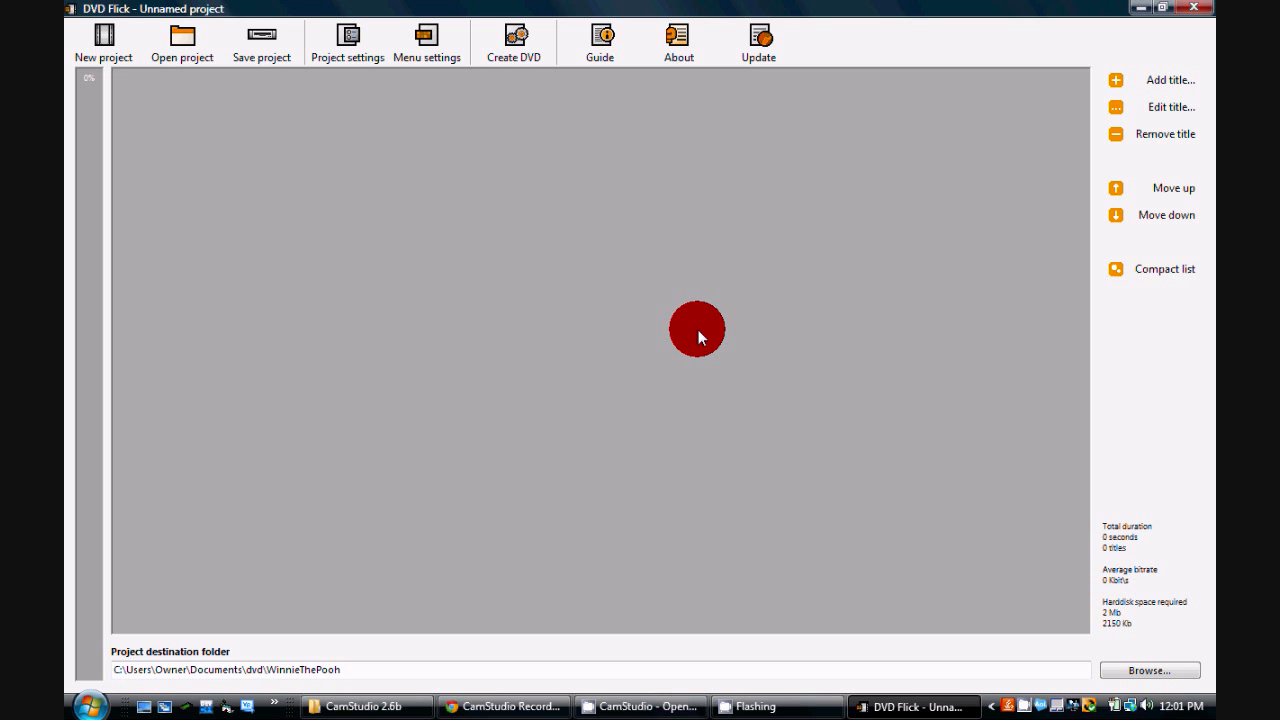
{"action": "mouse_move", "coordinate": [468, 218]}
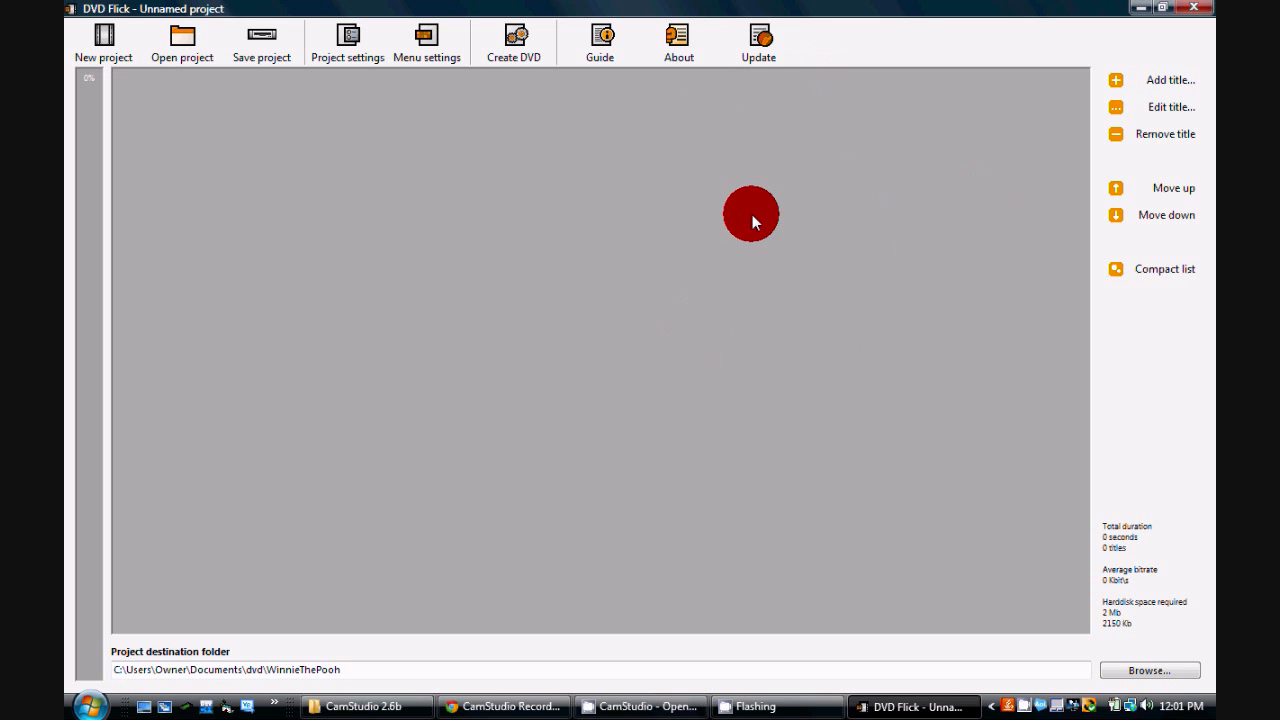
{"action": "mouse_move", "coordinate": [217, 295]}
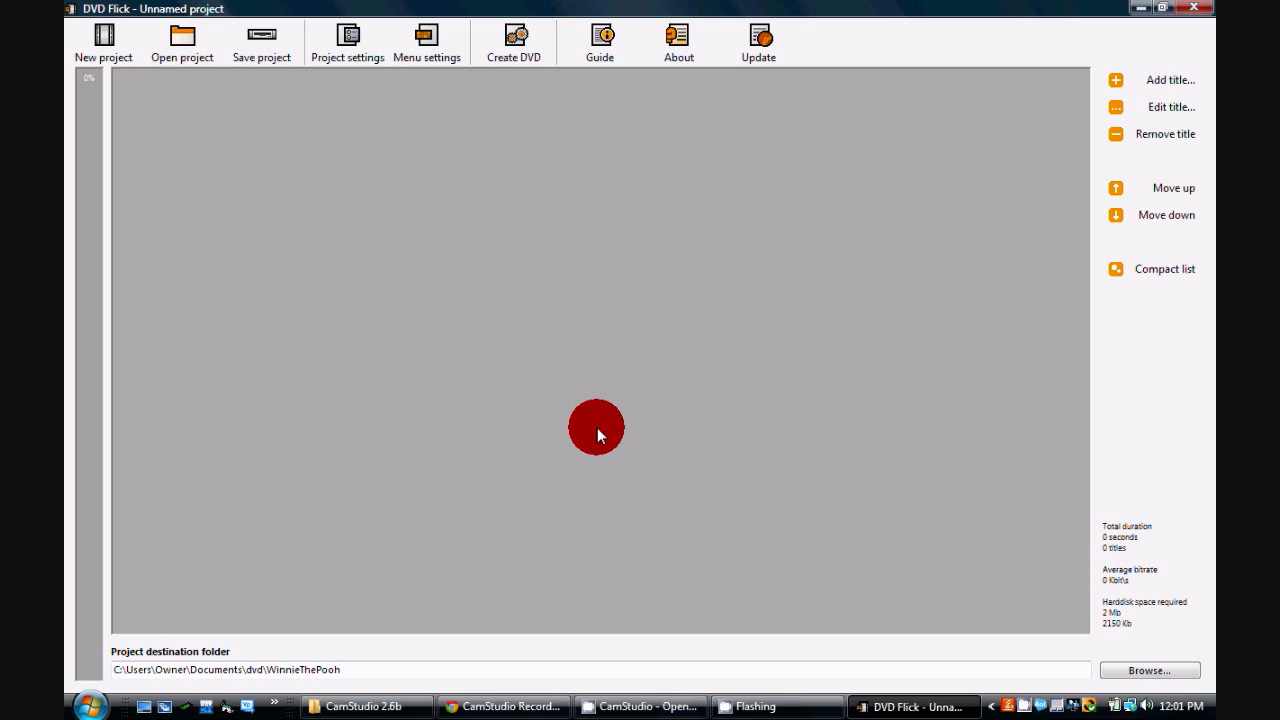
{"action": "mouse_move", "coordinate": [888, 223]}
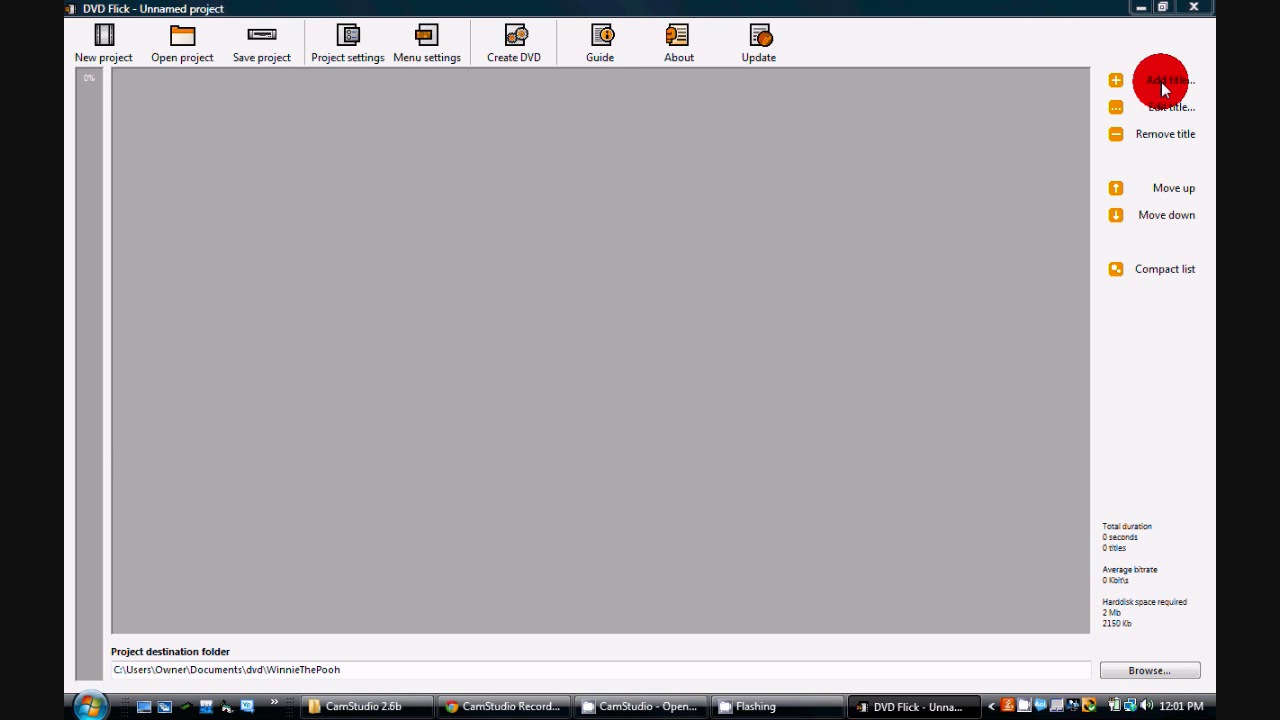
Add Winnie.The.Pooh.2011_Sneaky-Media.com from Downloads as the project's title.
{"action": "left_click", "coordinate": [1165, 80]}
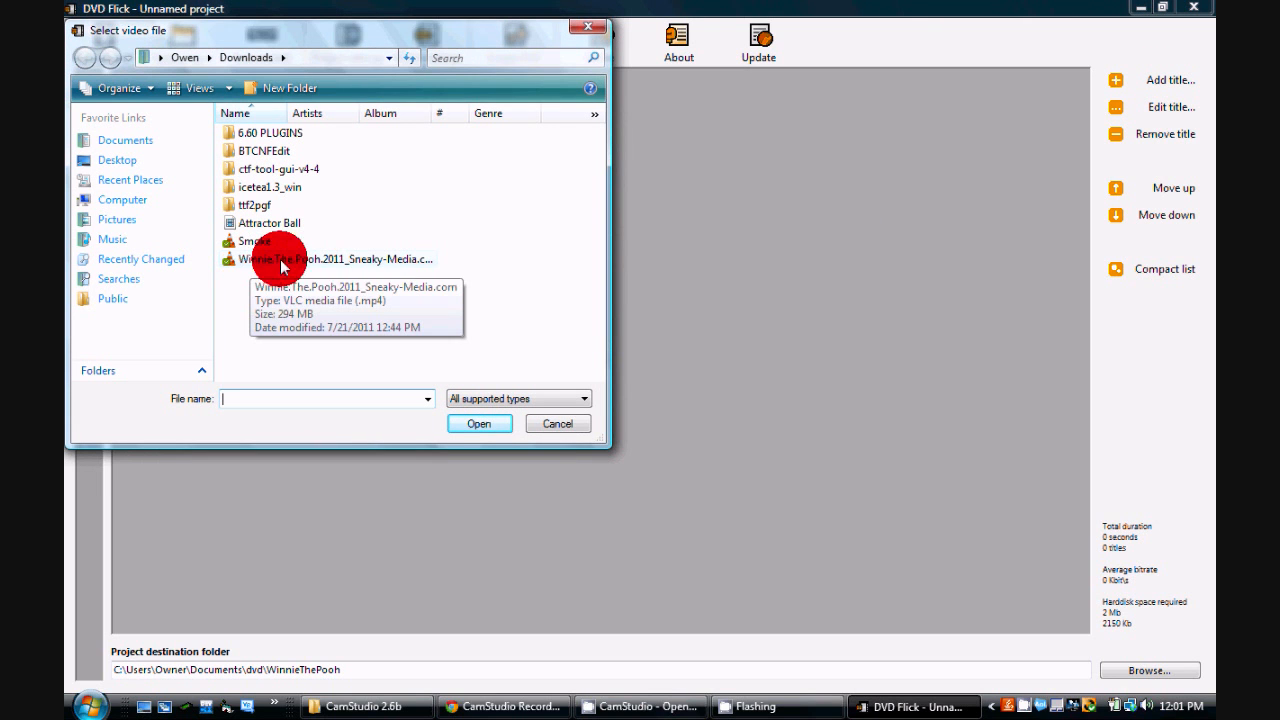
{"action": "mouse_move", "coordinate": [357, 267]}
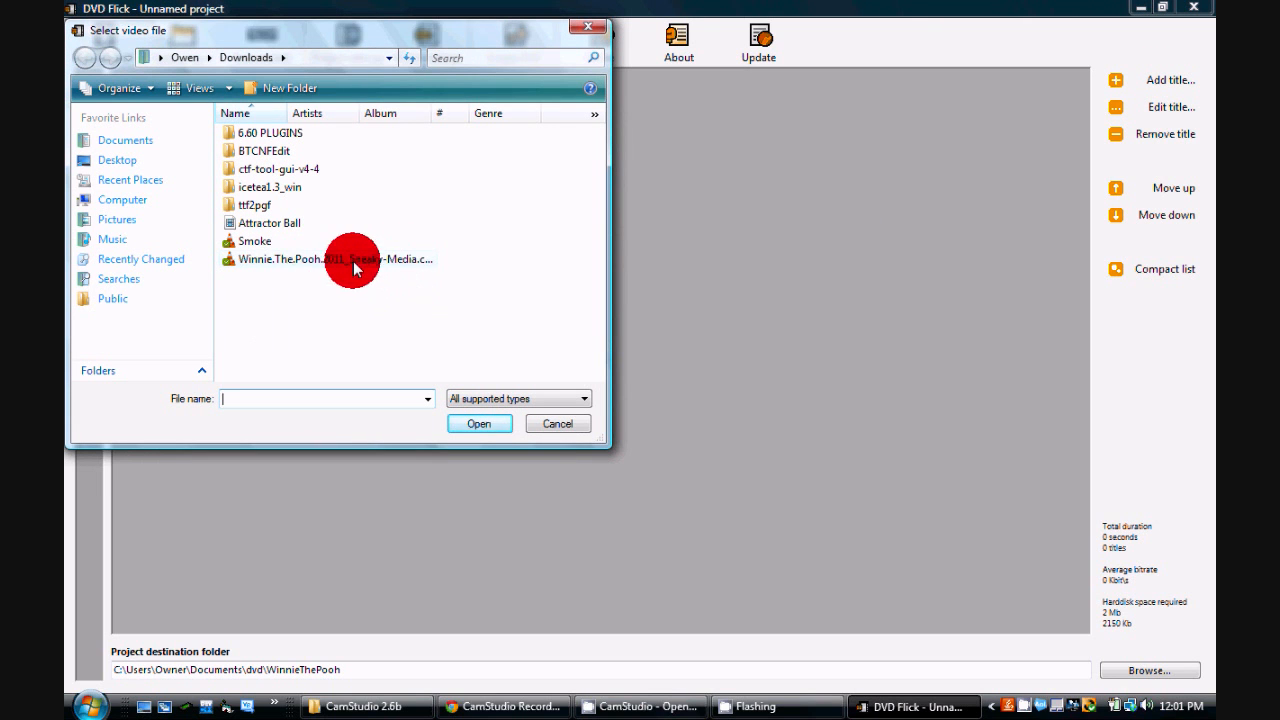
{"action": "mouse_move", "coordinate": [378, 259]}
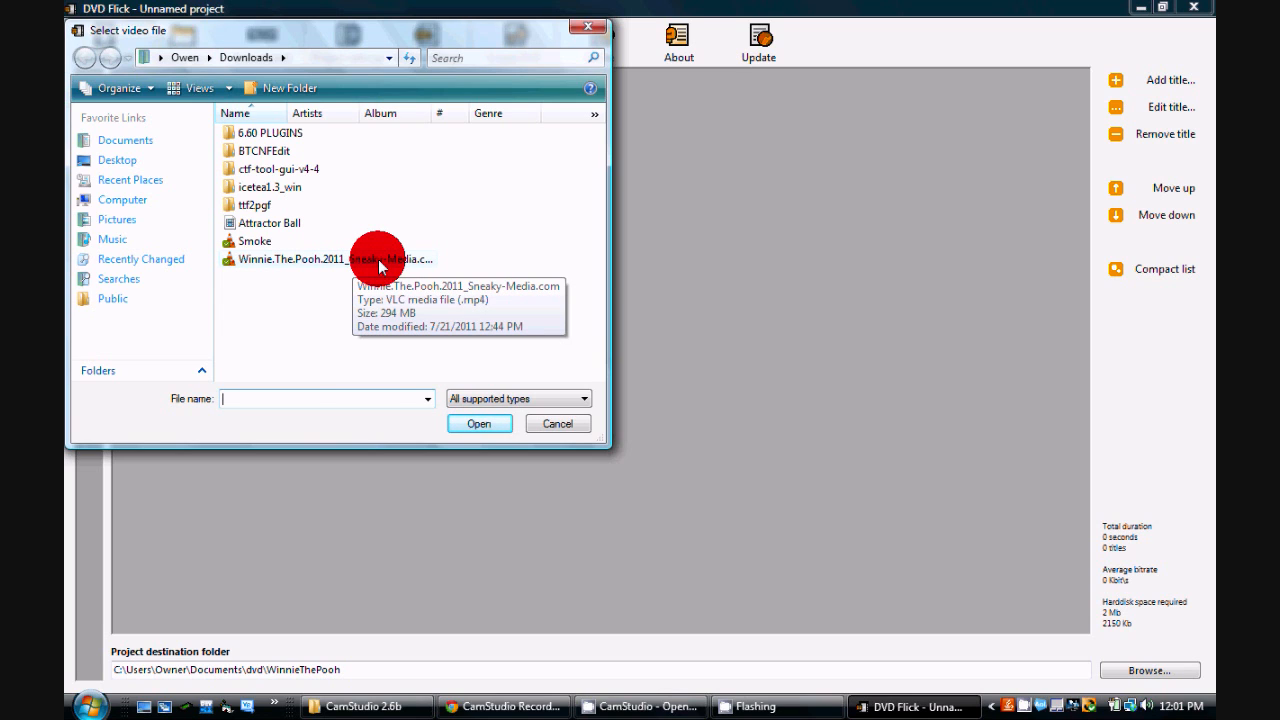
{"action": "left_click", "coordinate": [479, 423]}
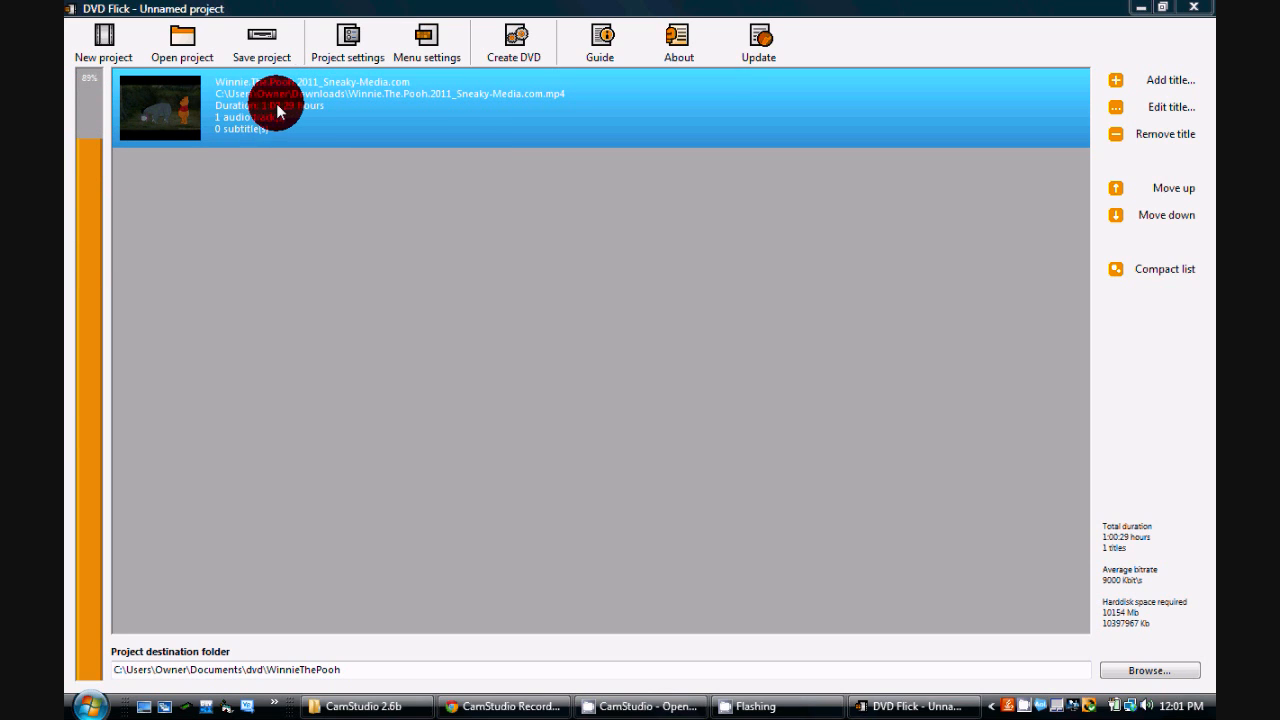
{"action": "mouse_move", "coordinate": [521, 220]}
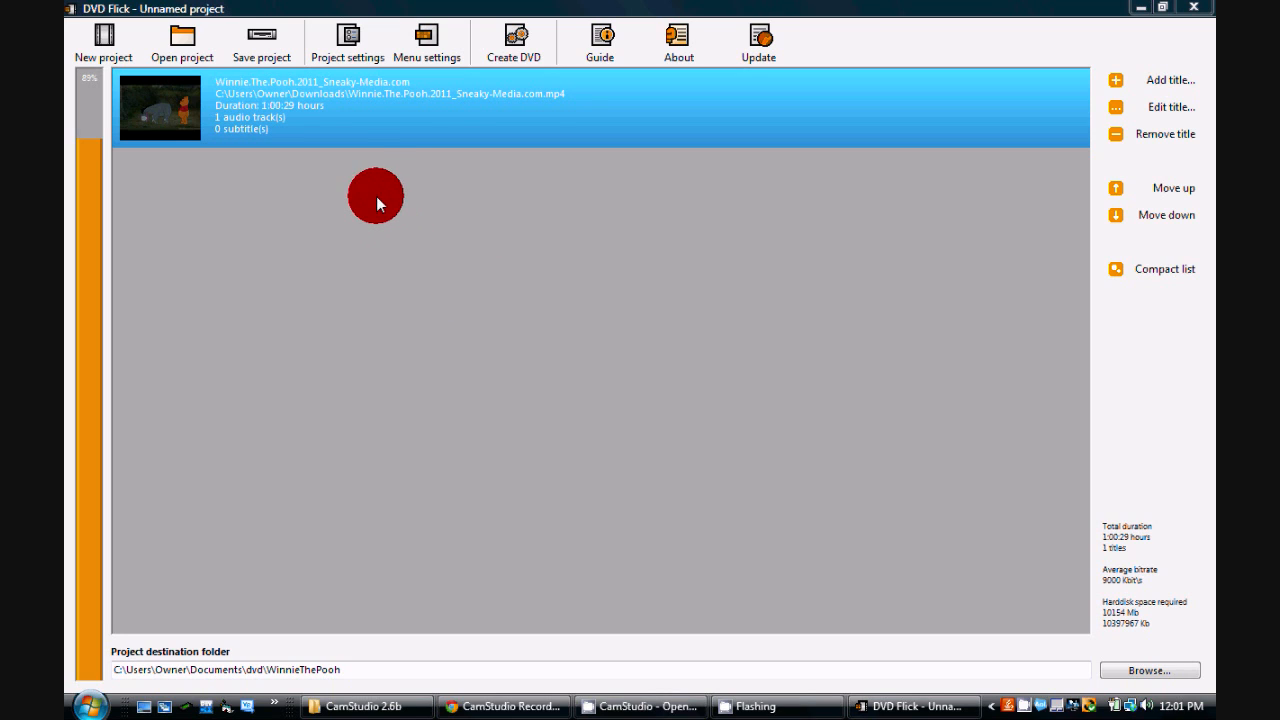
{"action": "mouse_move", "coordinate": [347, 42]}
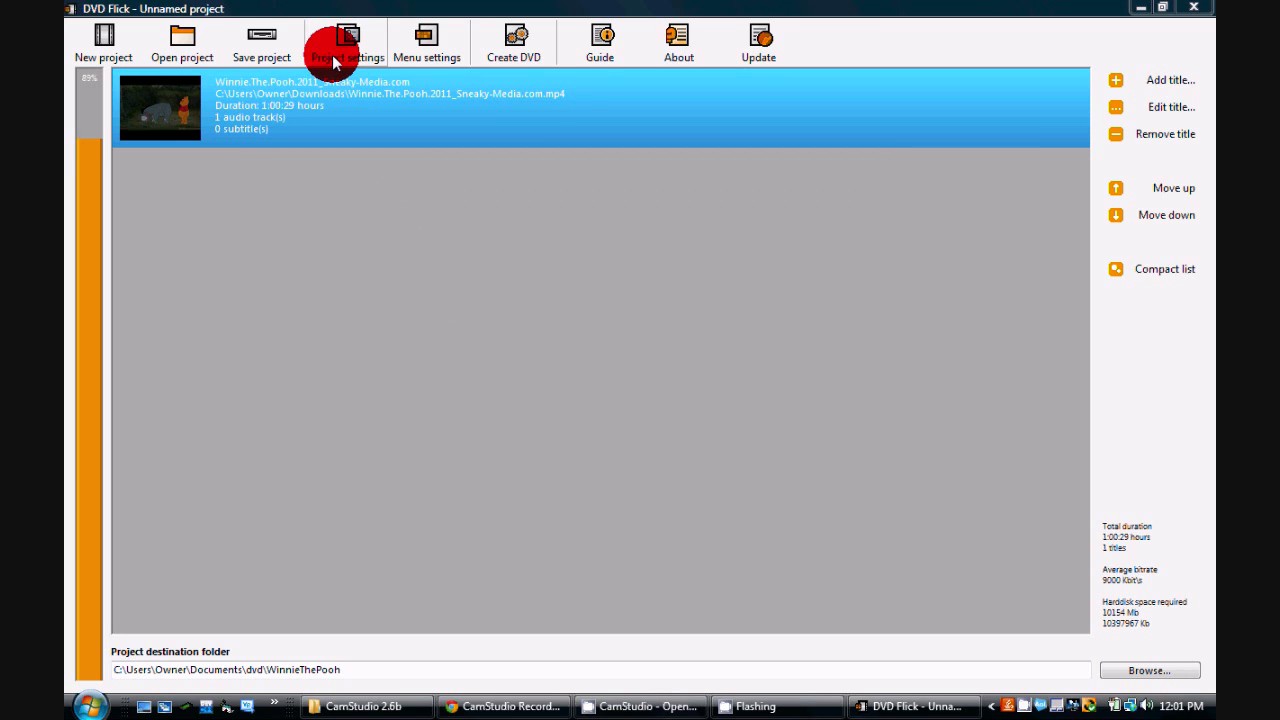
Title the project 'Winnie The Pooh' and review the video, audio and playback settings.
{"action": "left_click", "coordinate": [347, 41]}
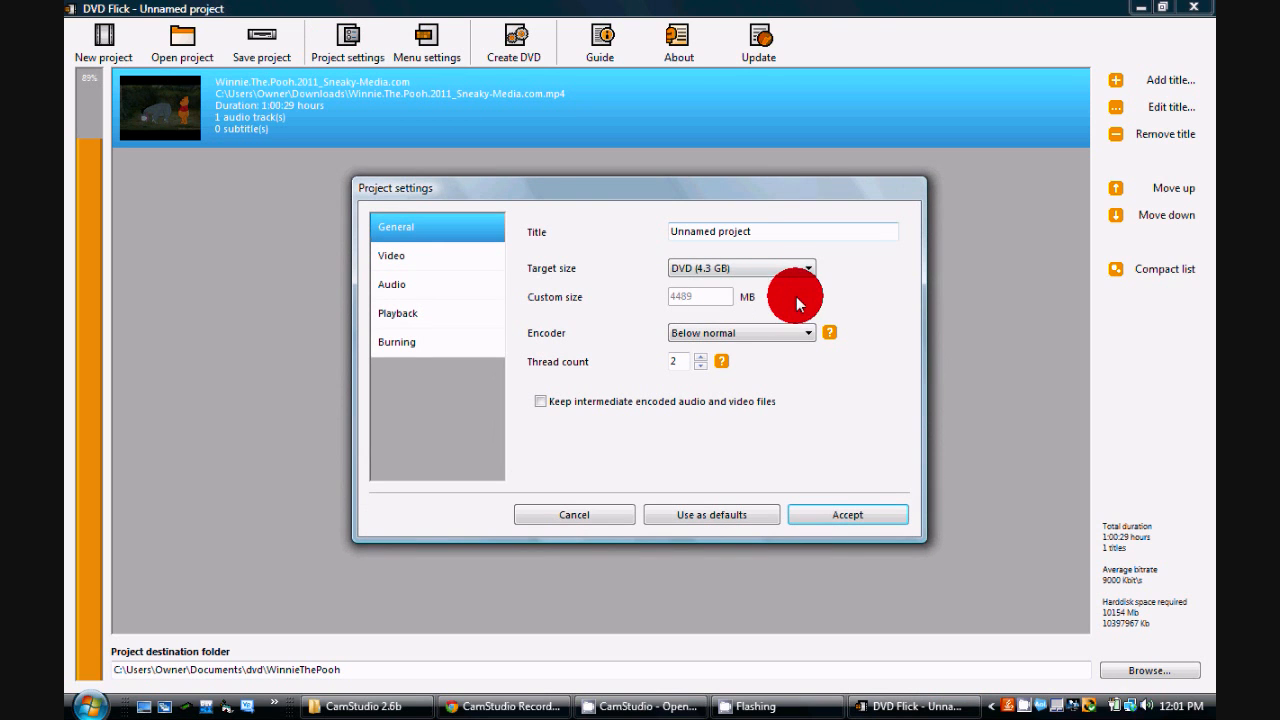
{"action": "type", "text": "Winnie The Pooh"}
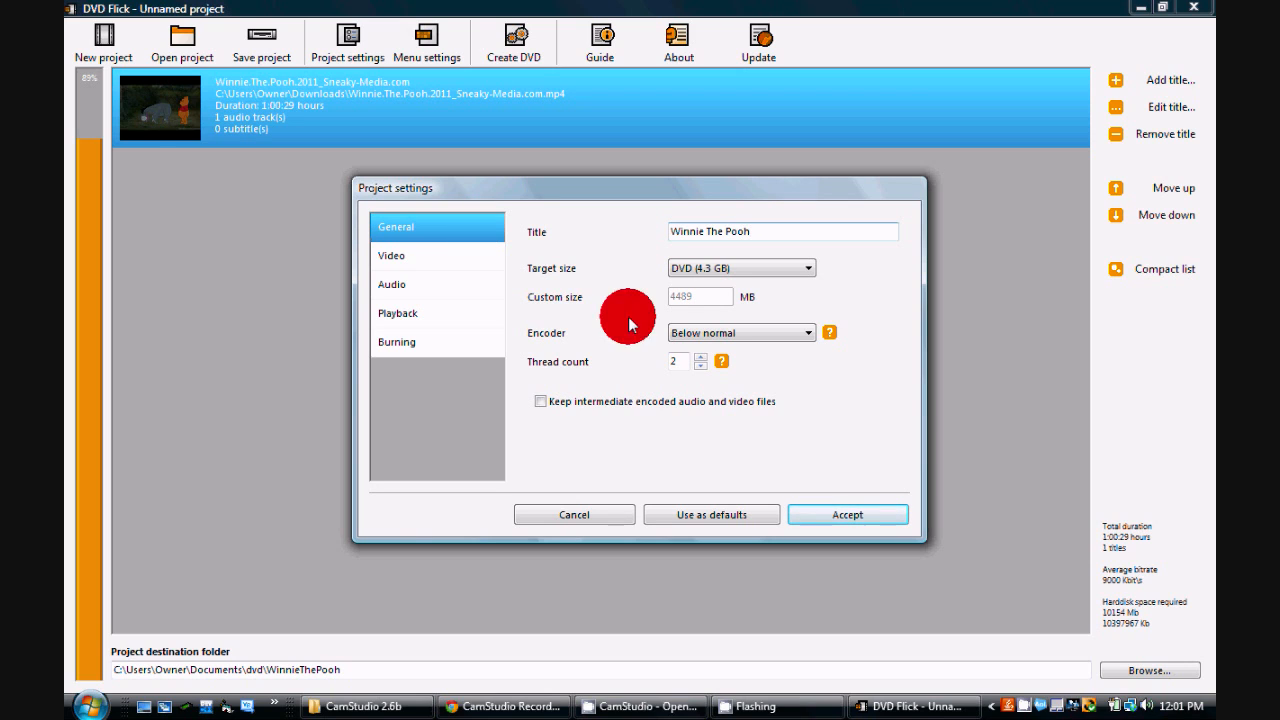
{"action": "mouse_move", "coordinate": [730, 400]}
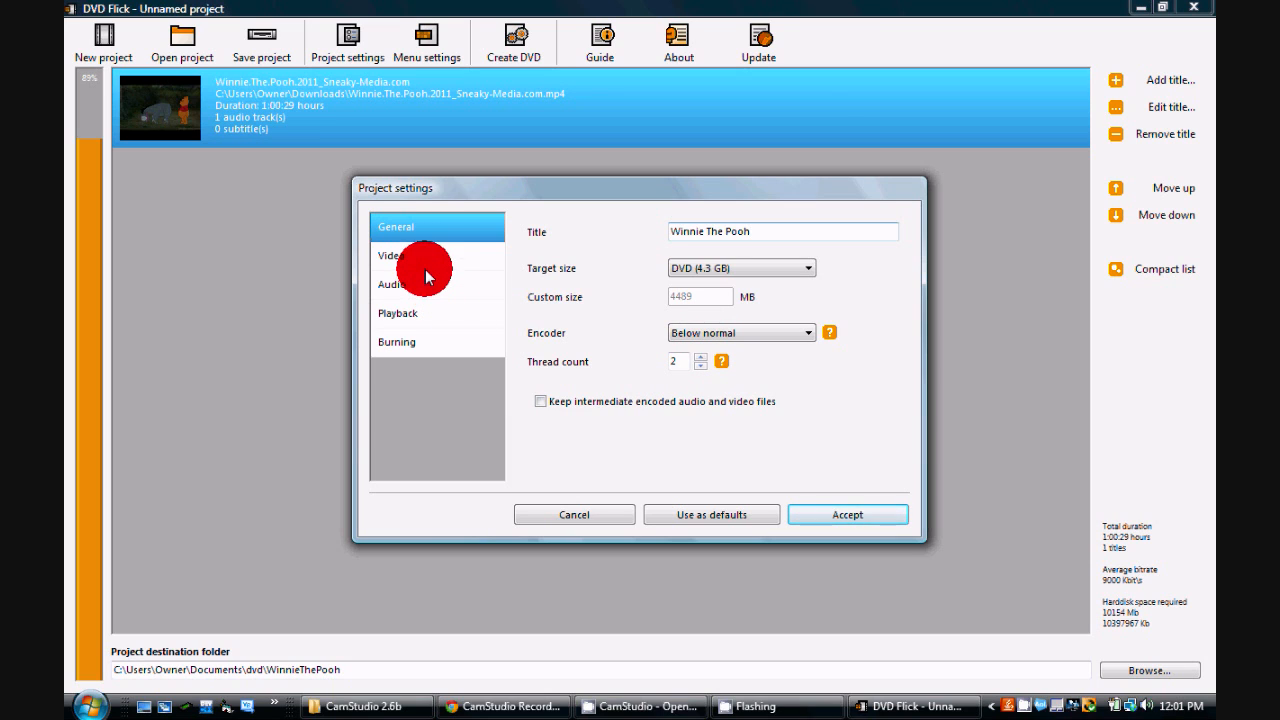
{"action": "left_click", "coordinate": [393, 256]}
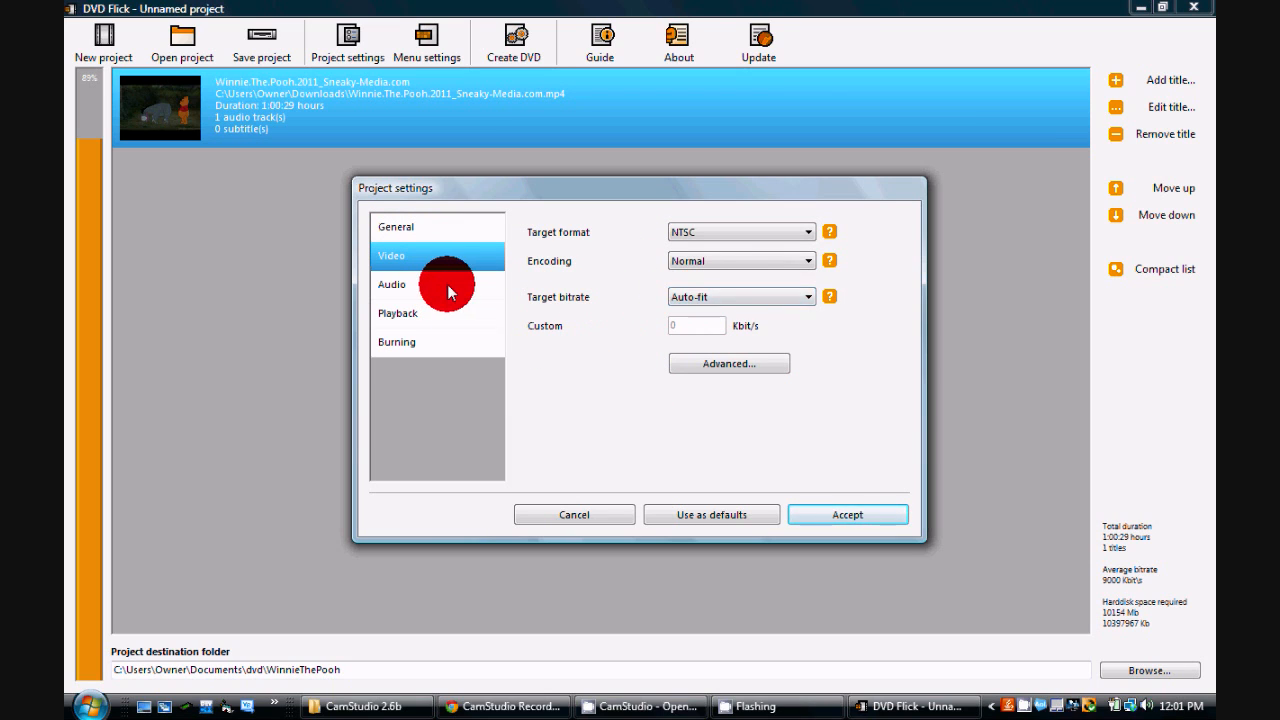
{"action": "left_click", "coordinate": [392, 284]}
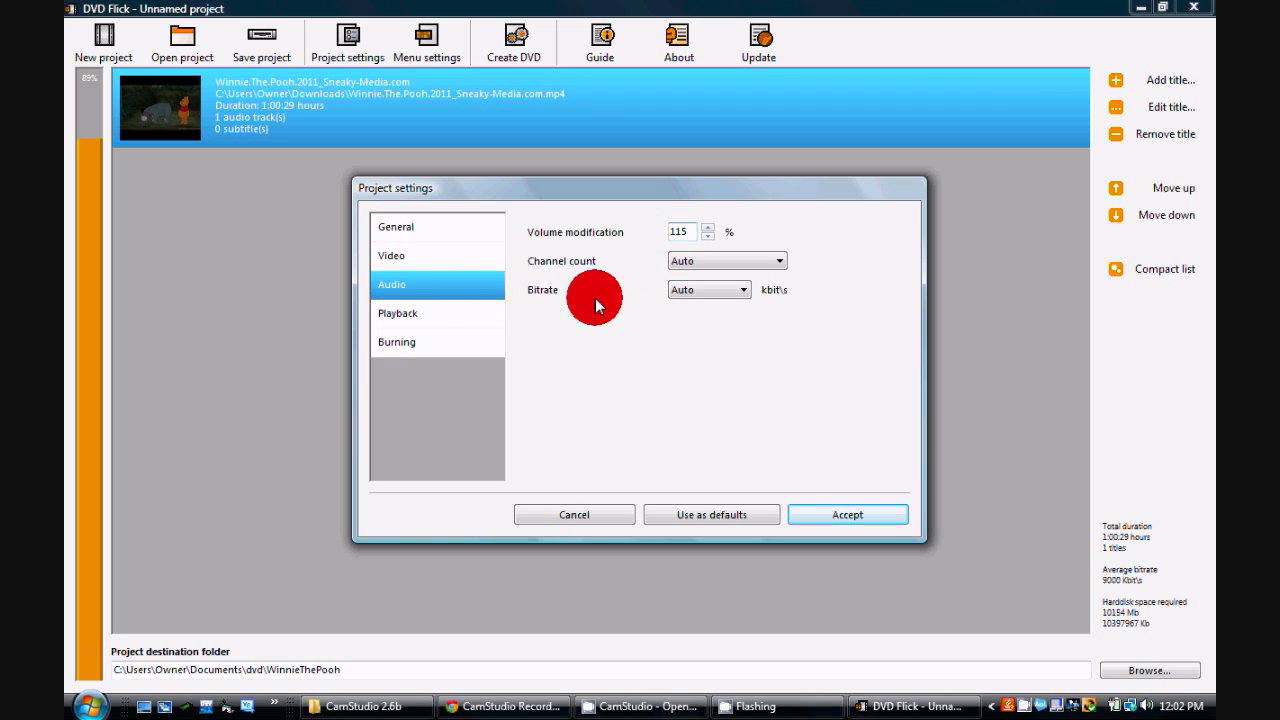
{"action": "left_click", "coordinate": [398, 313]}
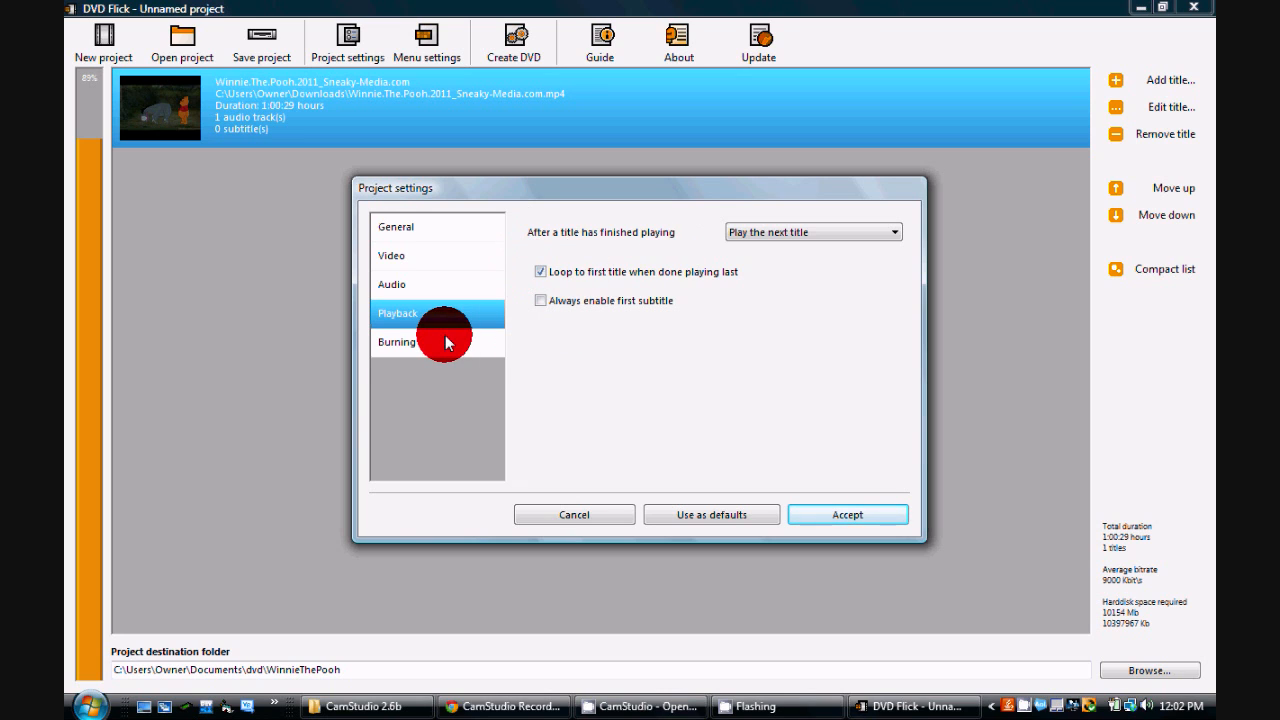
Set the burning speed to 6x with disc verification and accept the project settings.
{"action": "left_click", "coordinate": [396, 342]}
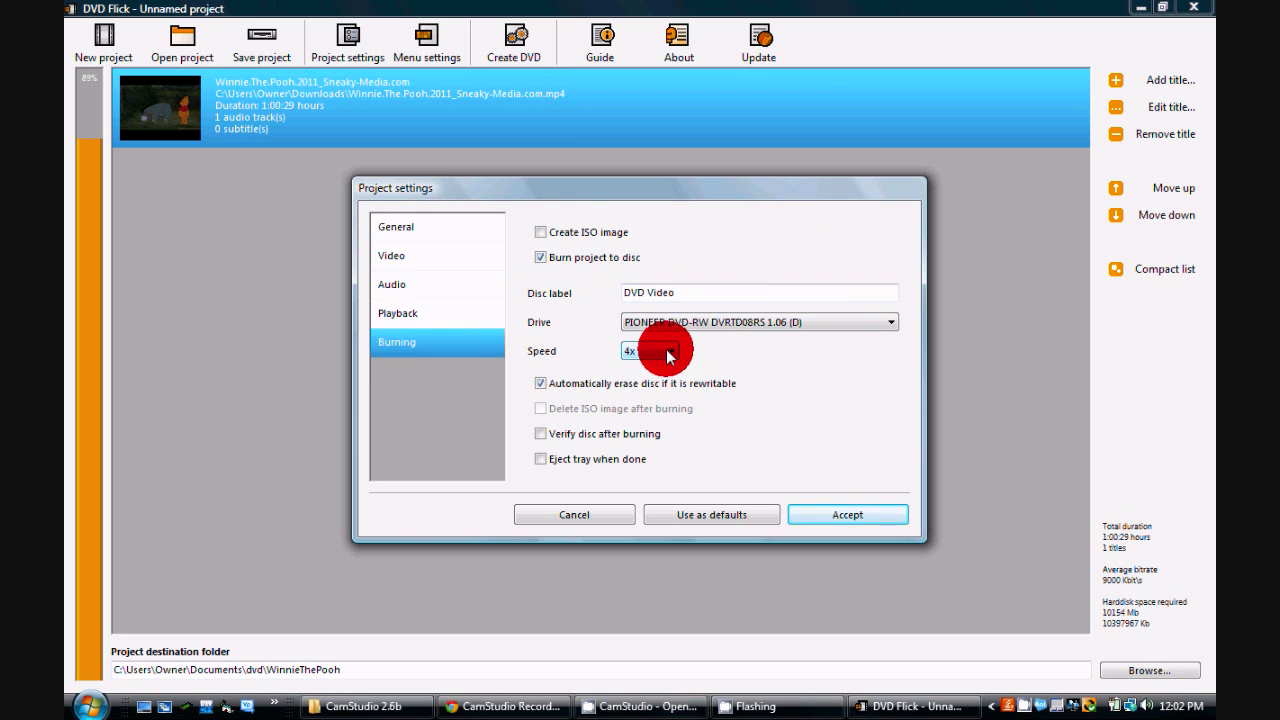
{"action": "left_click", "coordinate": [648, 350]}
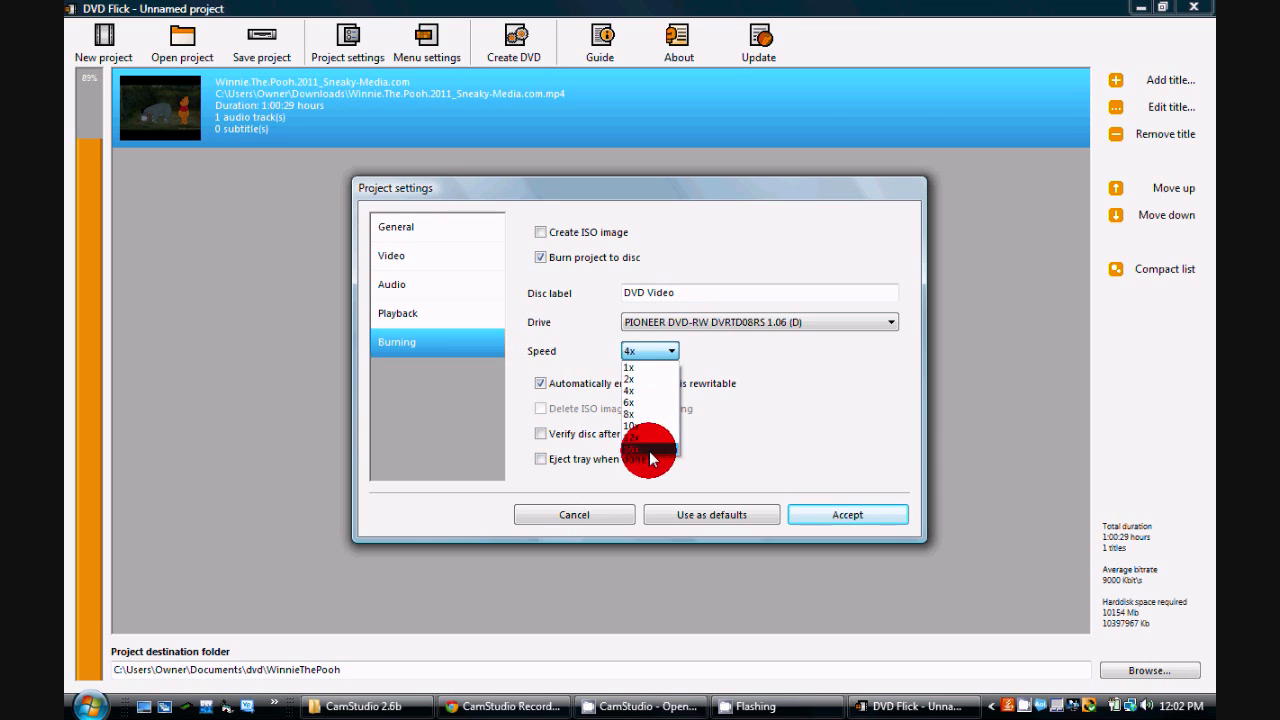
{"action": "left_click", "coordinate": [628, 402]}
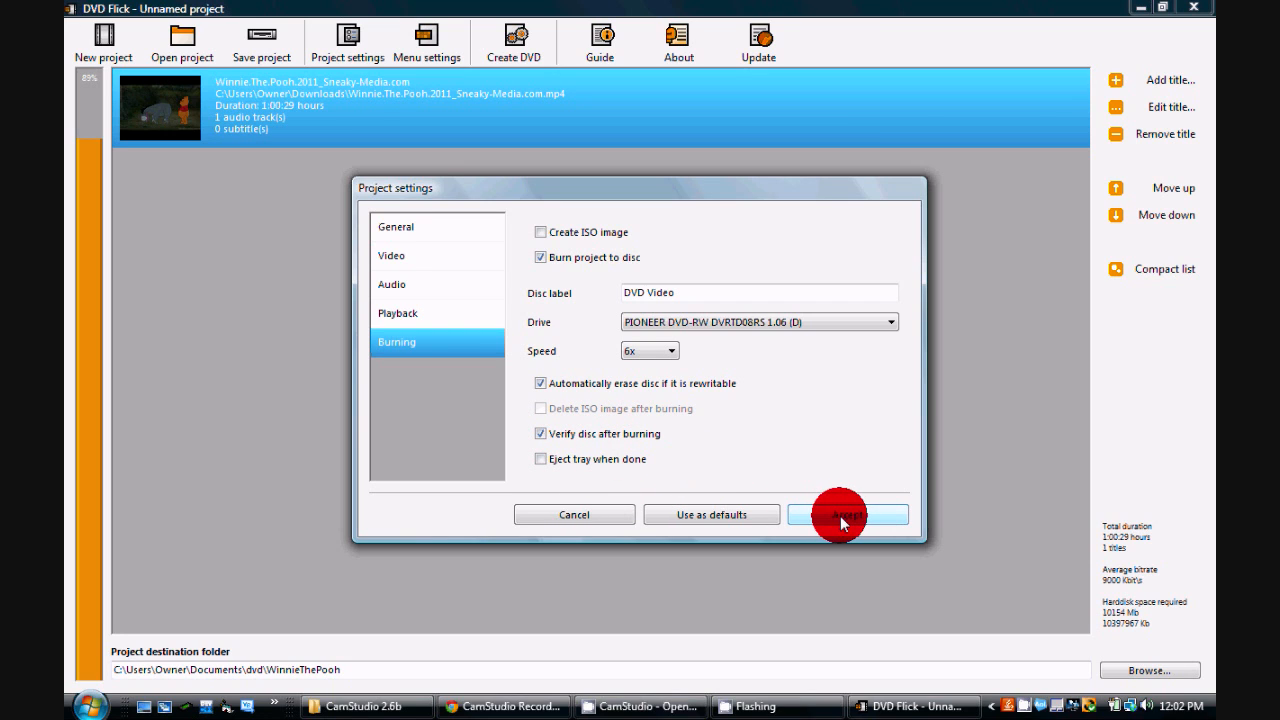
{"action": "left_click", "coordinate": [845, 514]}
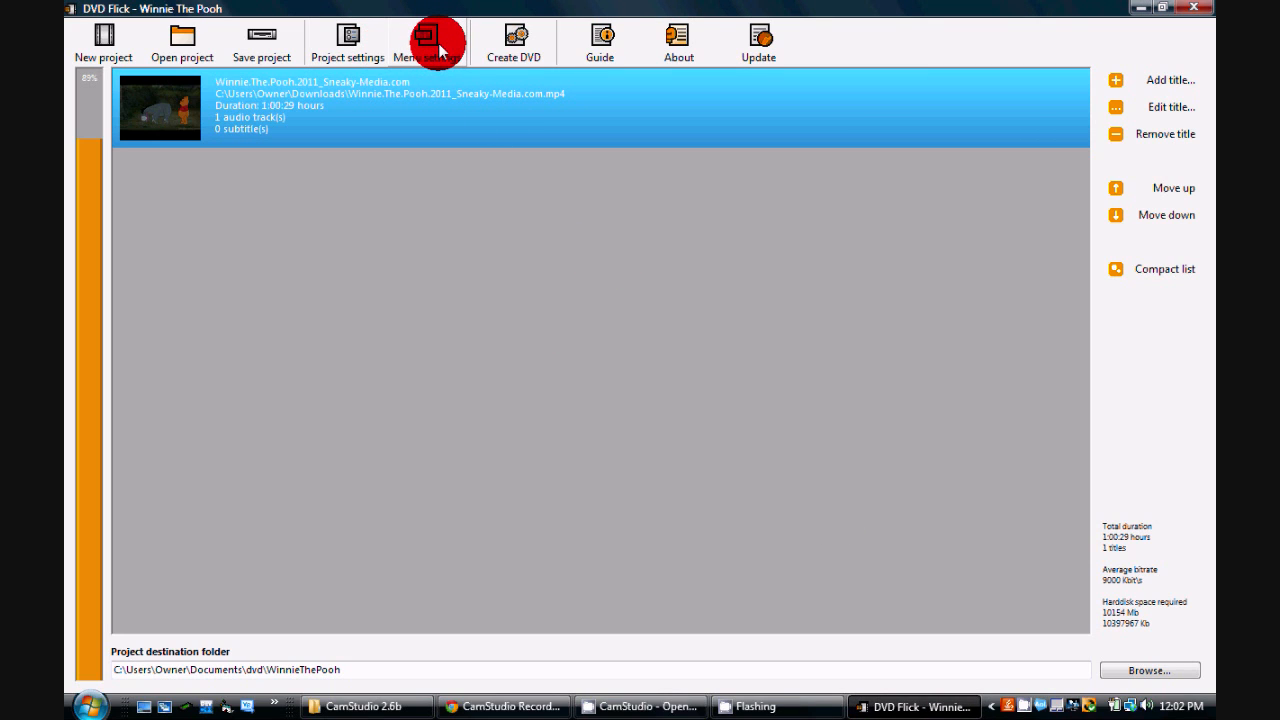
Browse the Mosaic, Plasma Sphere and The Party menu templates.
{"action": "left_click", "coordinate": [427, 42]}
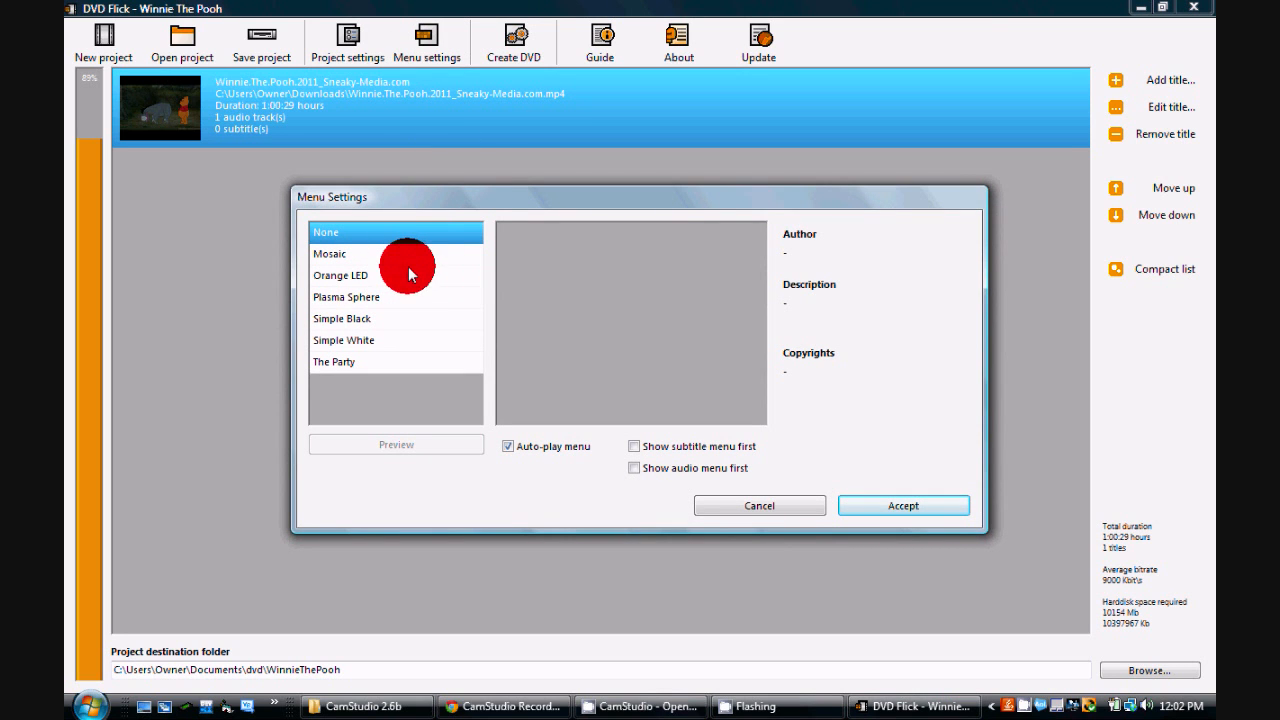
{"action": "left_click", "coordinate": [330, 253]}
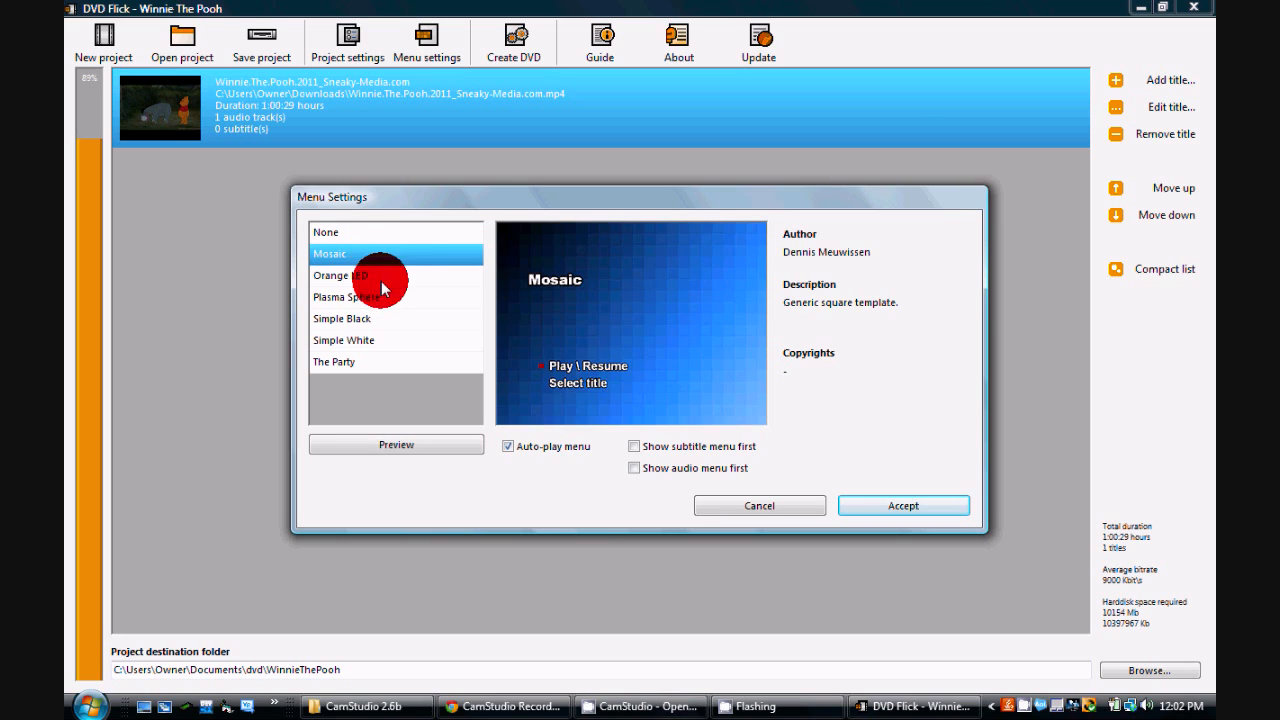
{"action": "left_click", "coordinate": [342, 318]}
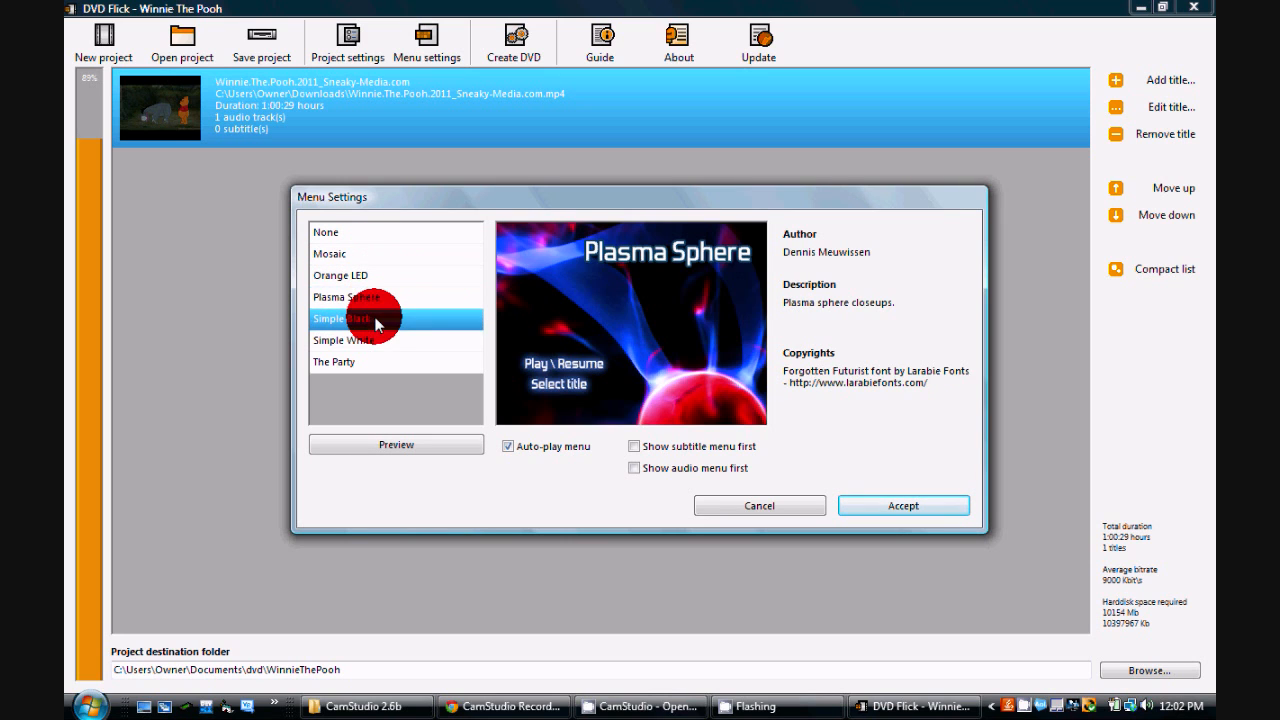
{"action": "left_click", "coordinate": [335, 362]}
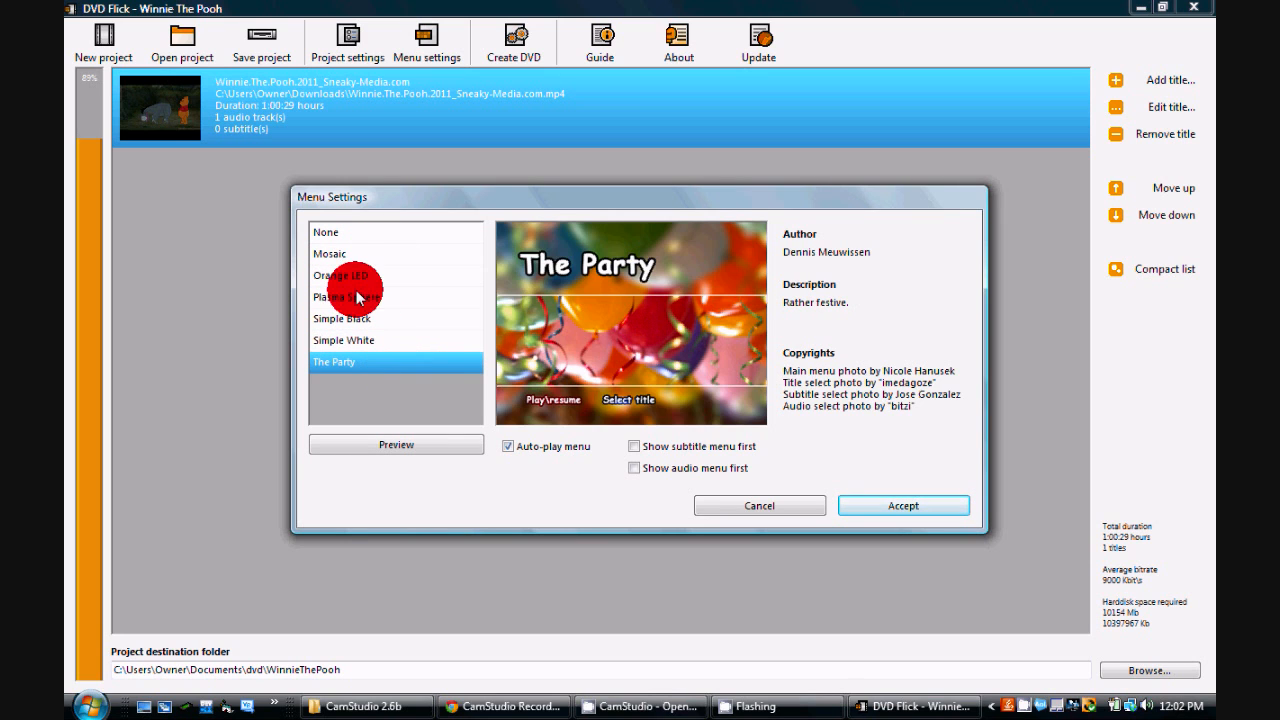
Choose the Orange LED menu, preview it full-size, and accept the menu settings.
{"action": "left_click", "coordinate": [350, 275]}
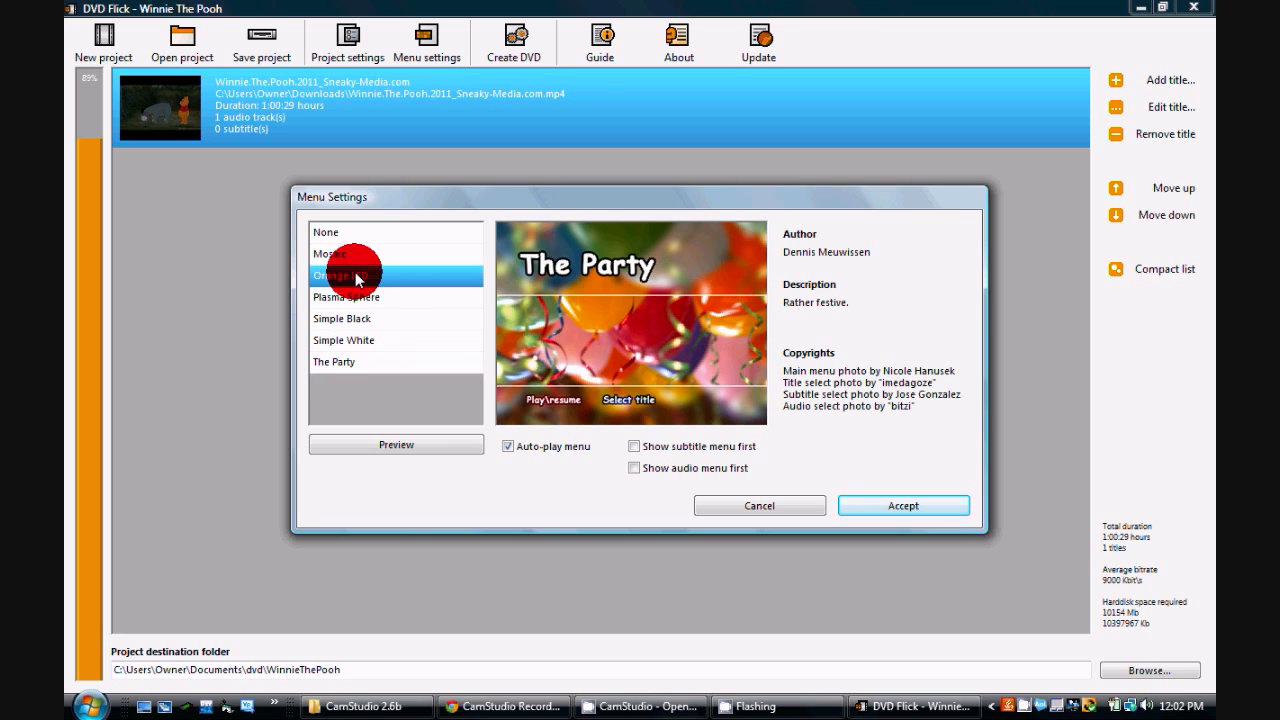
{"action": "left_click", "coordinate": [340, 275]}
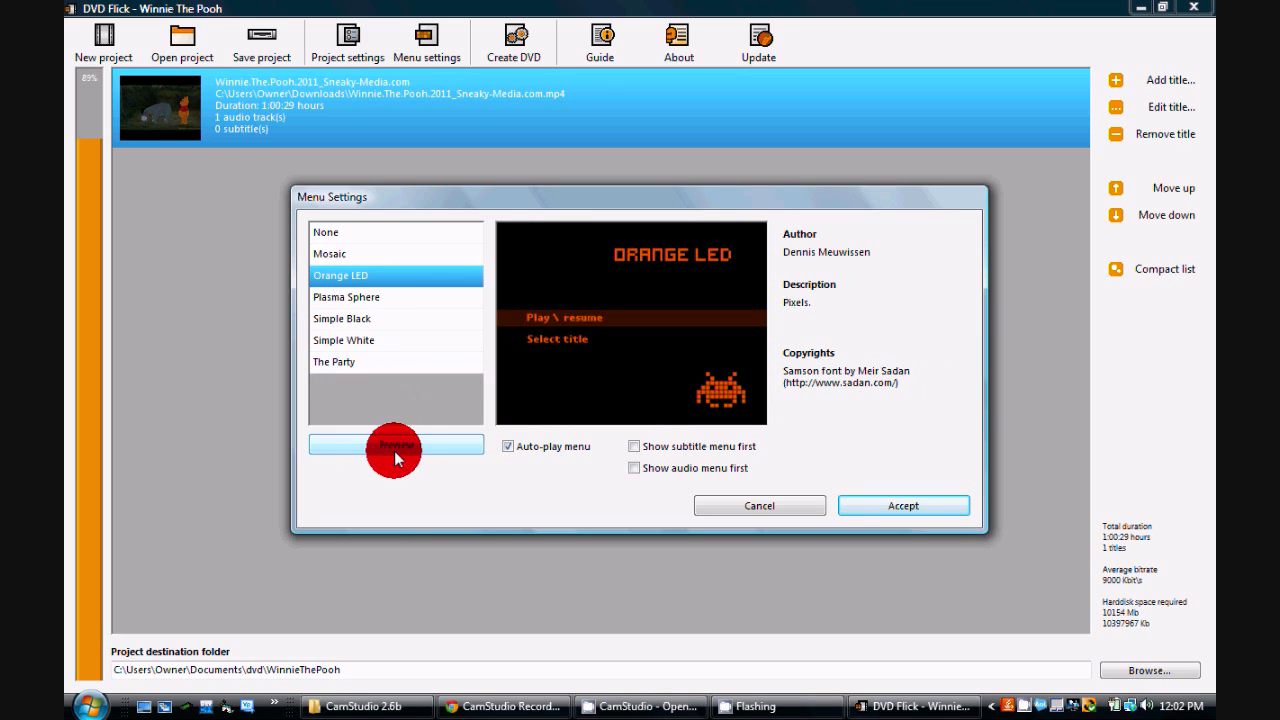
{"action": "left_click", "coordinate": [396, 446]}
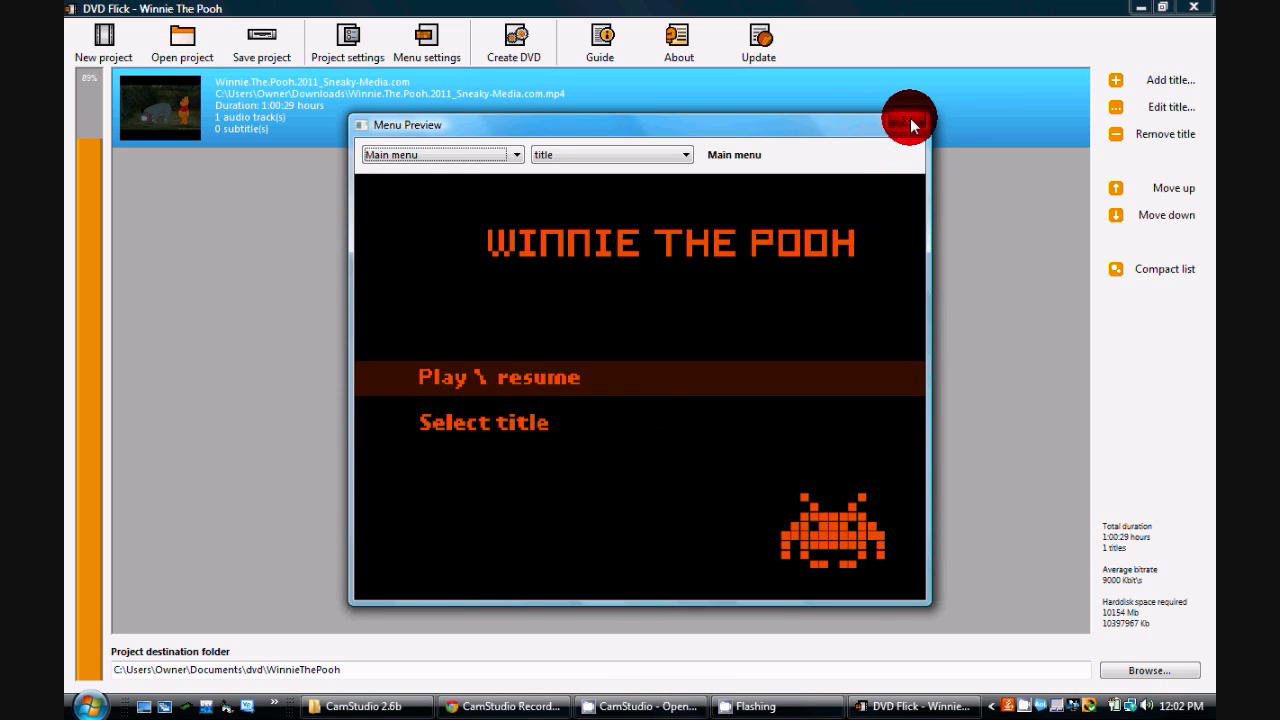
{"action": "left_click", "coordinate": [910, 117]}
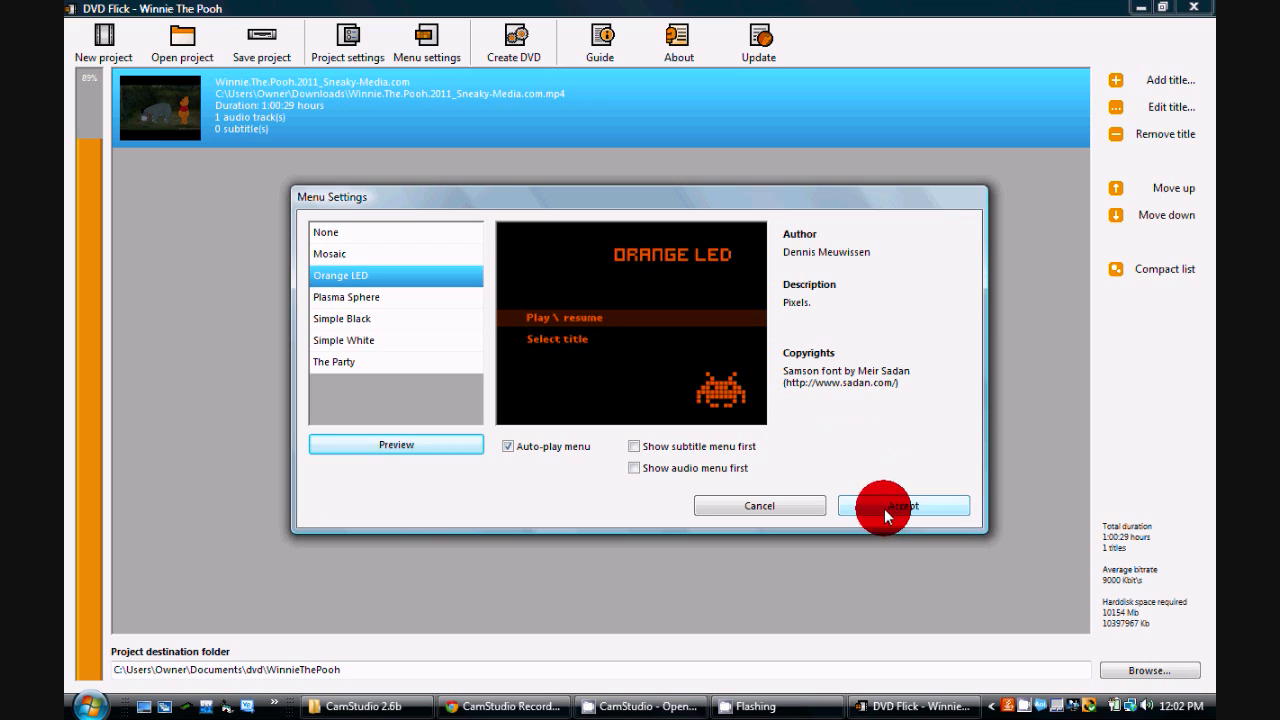
{"action": "left_click", "coordinate": [903, 505]}
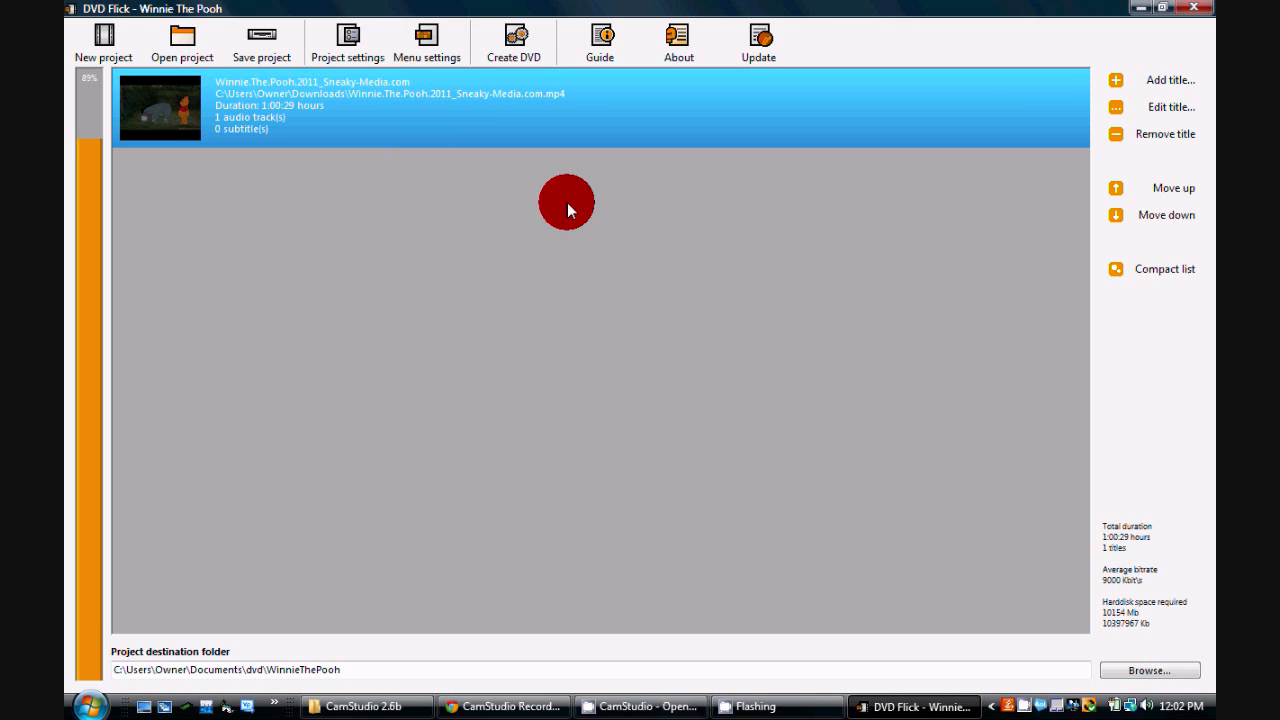
{"action": "mouse_move", "coordinate": [1138, 108]}
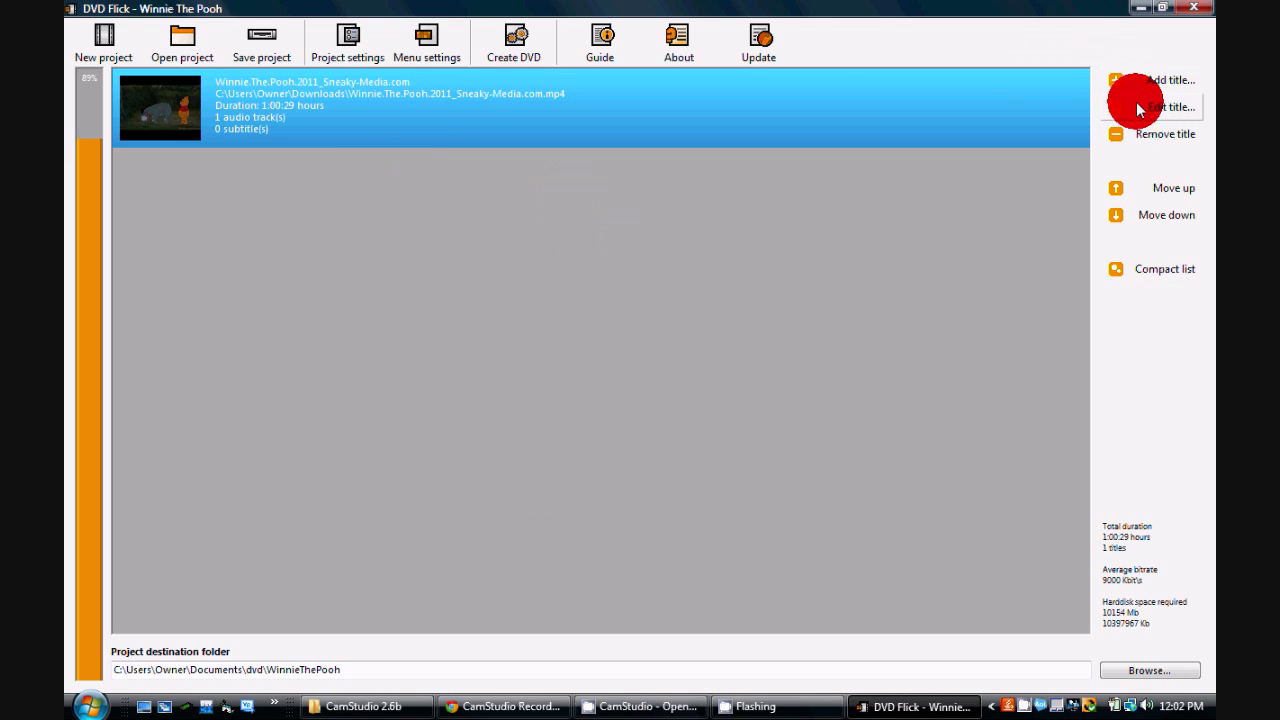
Give the Pooh title chapters every 10 minutes, review its sources and tracks, and accept.
{"action": "left_click", "coordinate": [1164, 107]}
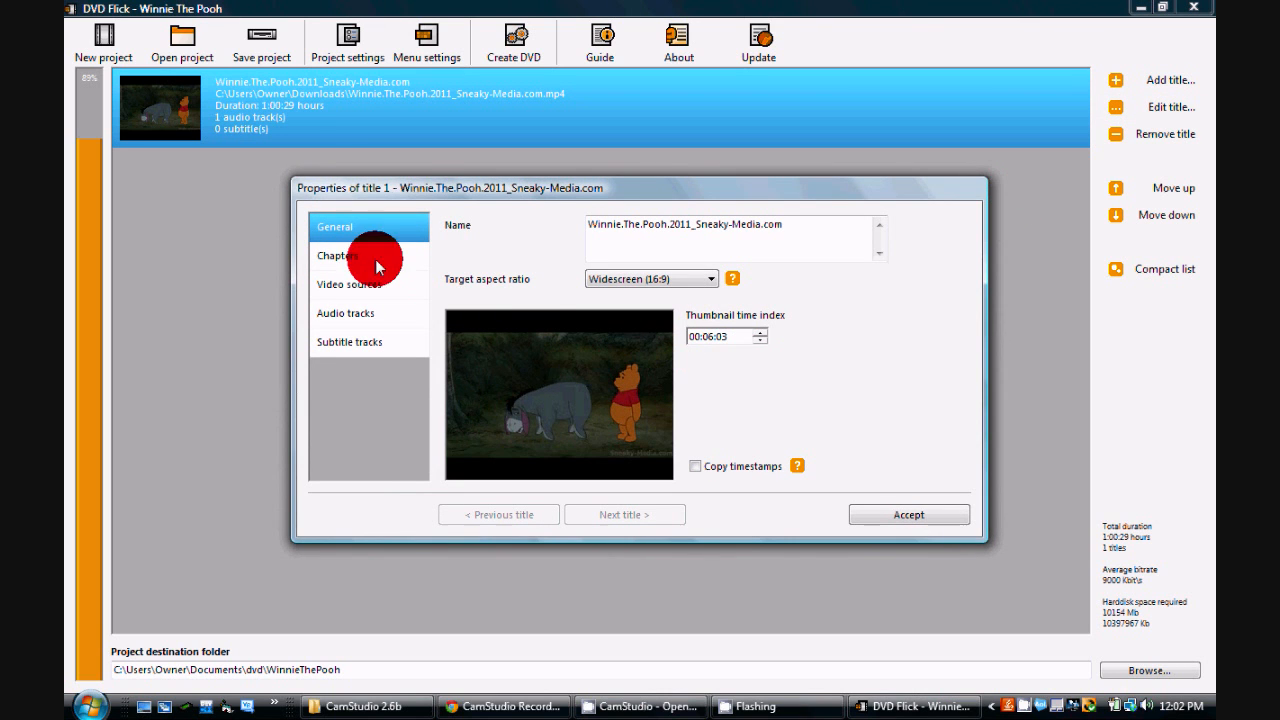
{"action": "left_click", "coordinate": [337, 255]}
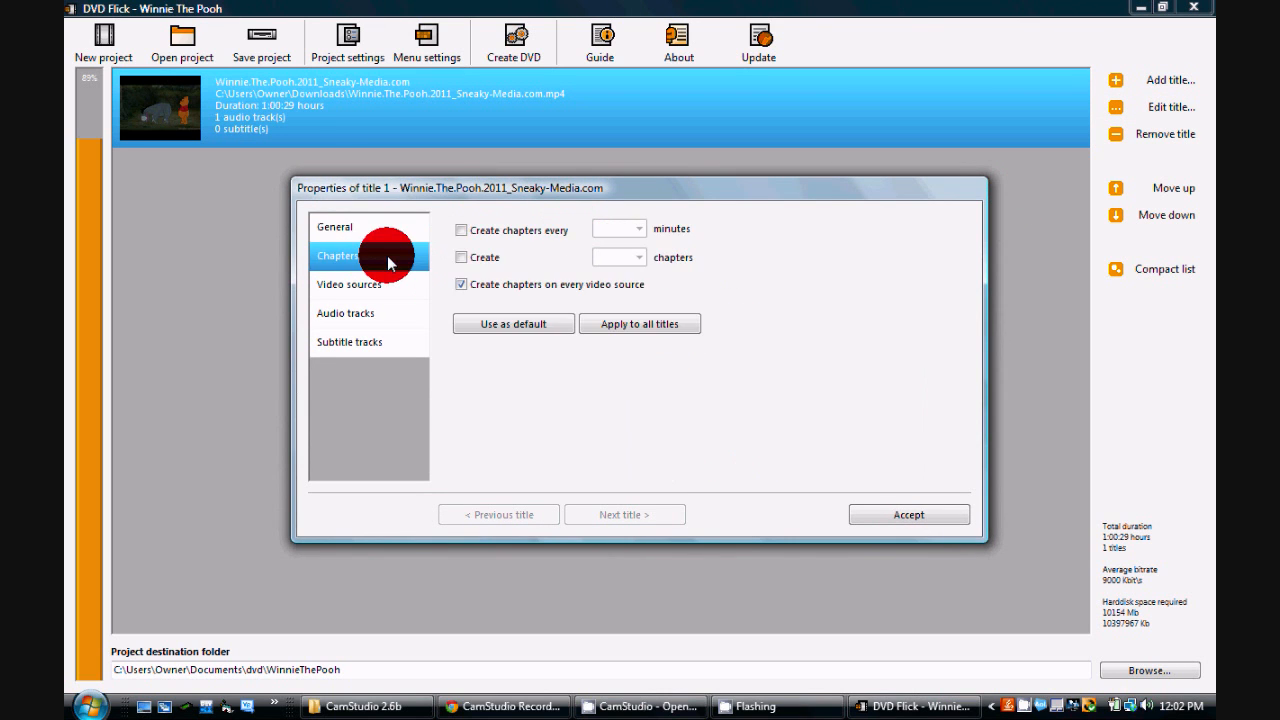
{"action": "left_click", "coordinate": [461, 229]}
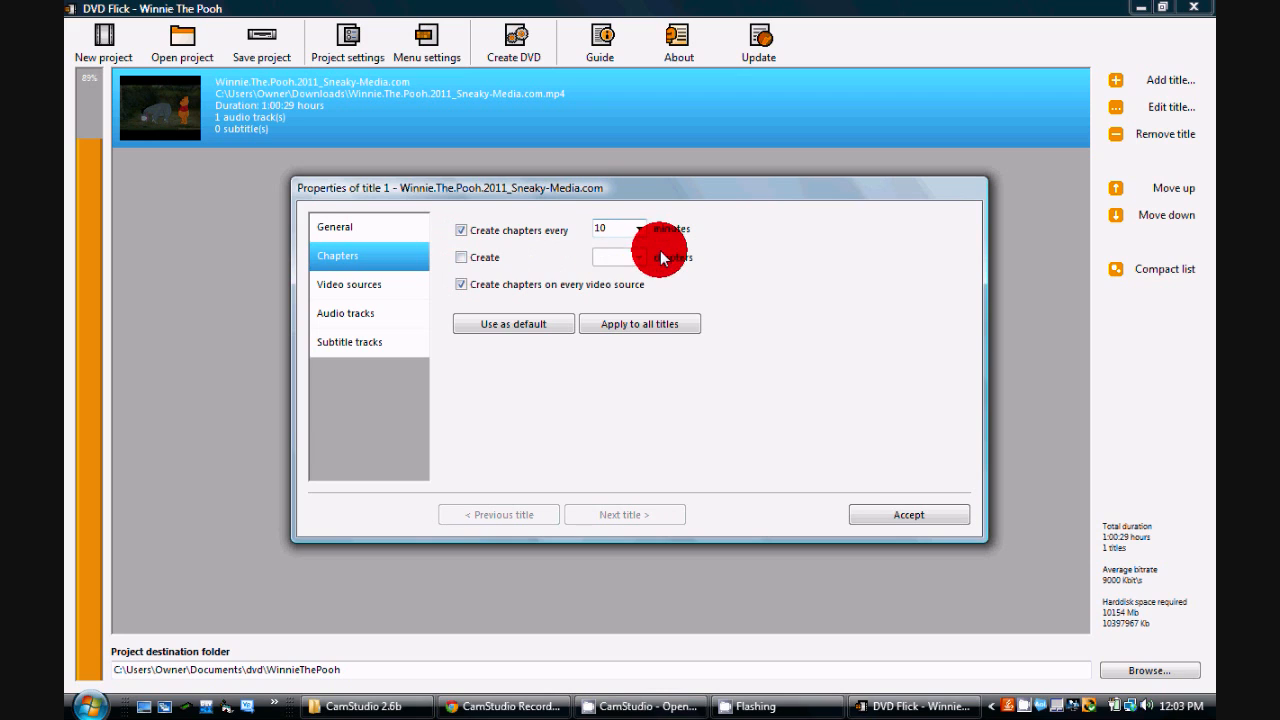
{"action": "mouse_move", "coordinate": [360, 290]}
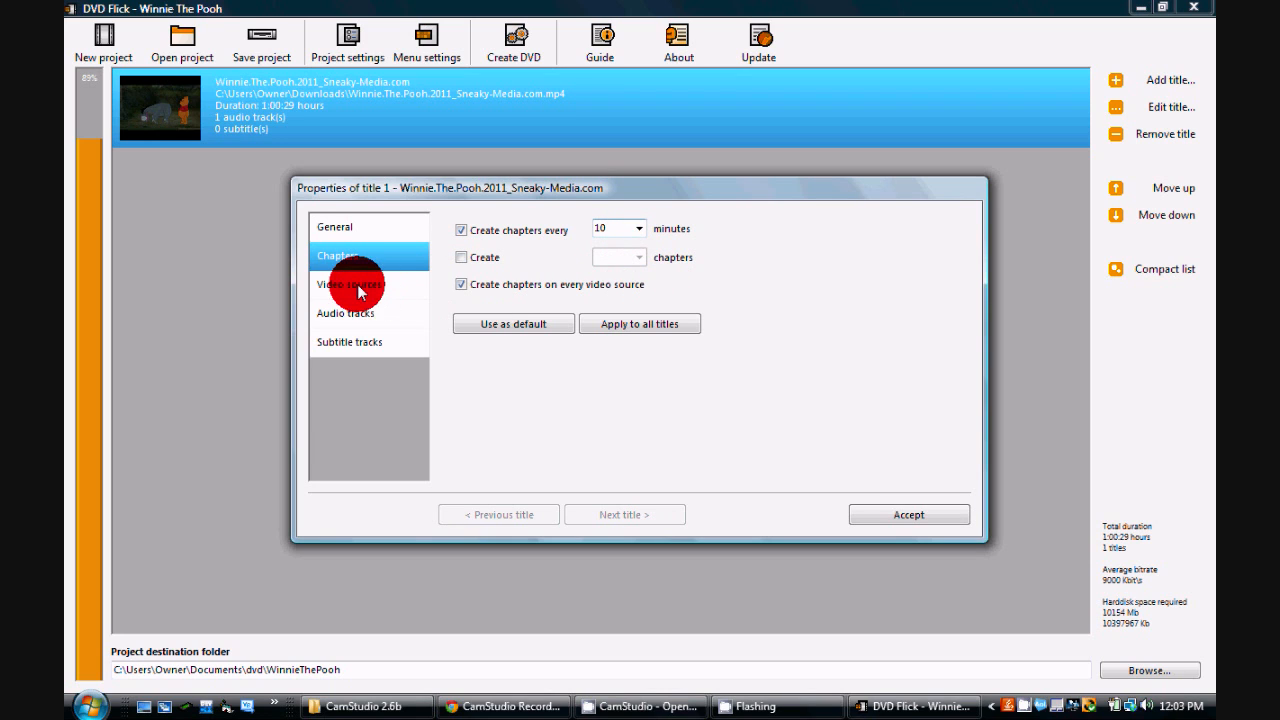
{"action": "left_click", "coordinate": [355, 285]}
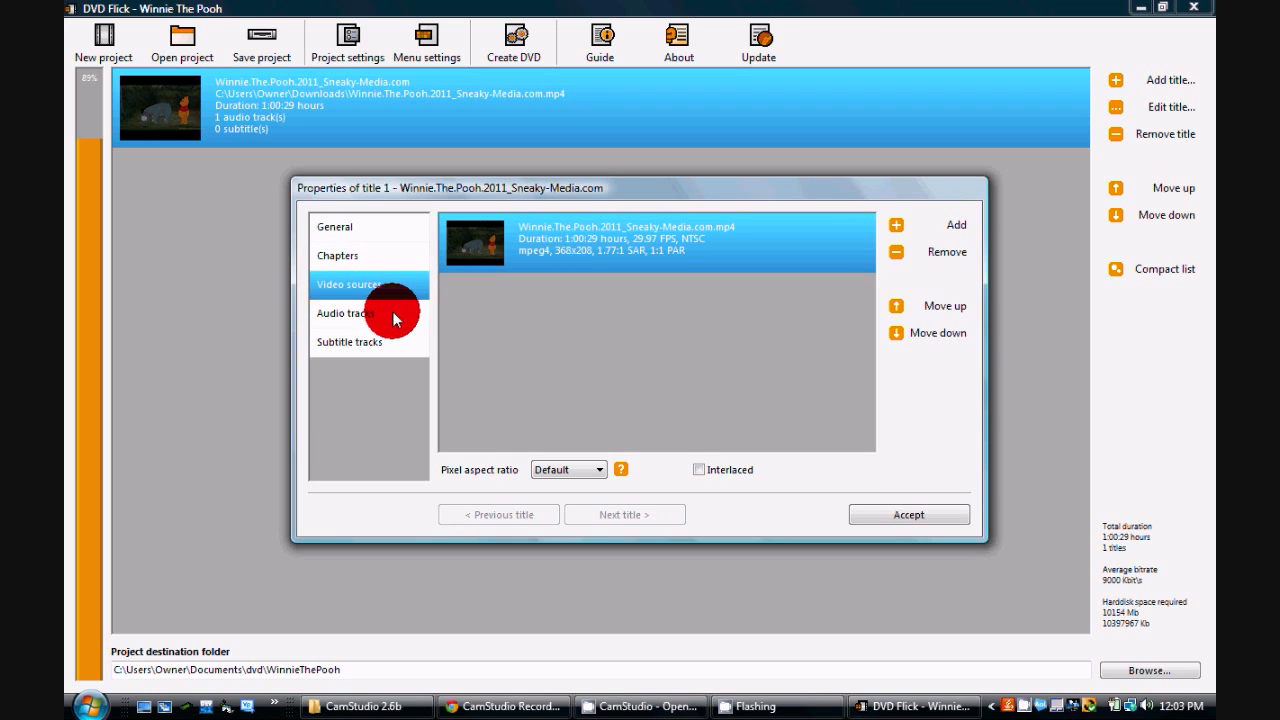
{"action": "left_click", "coordinate": [349, 342]}
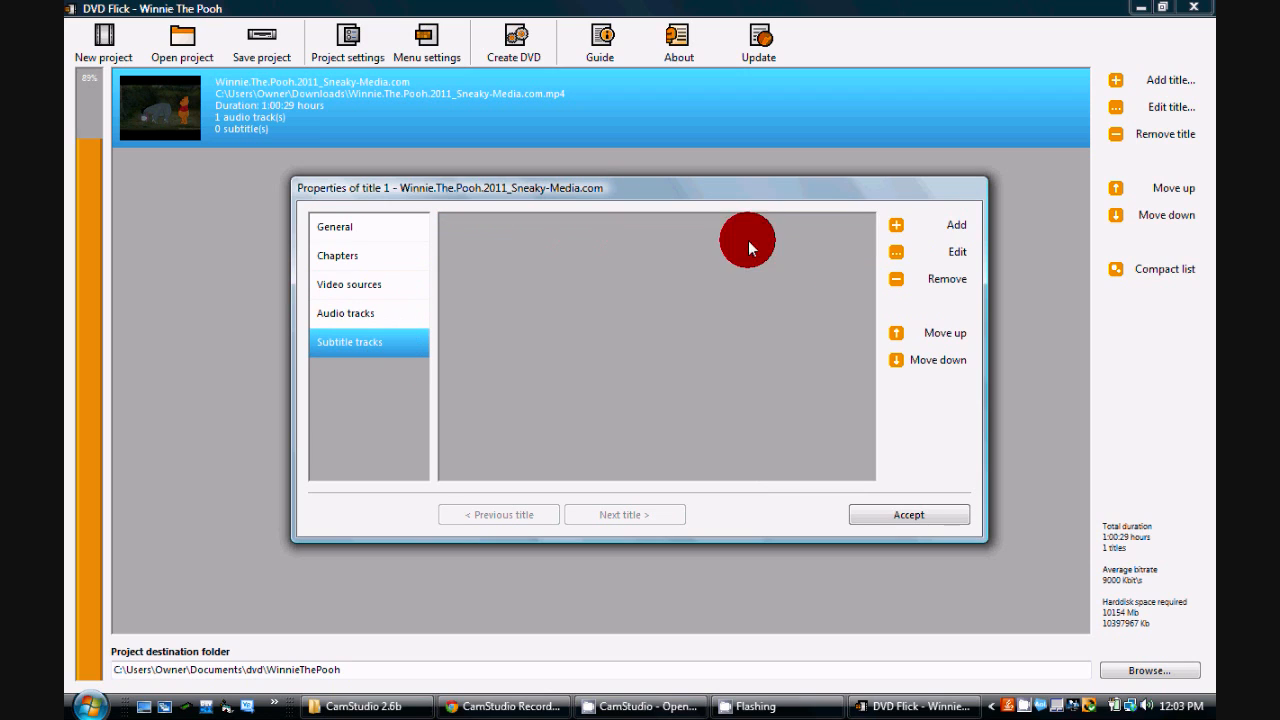
{"action": "mouse_move", "coordinate": [694, 463]}
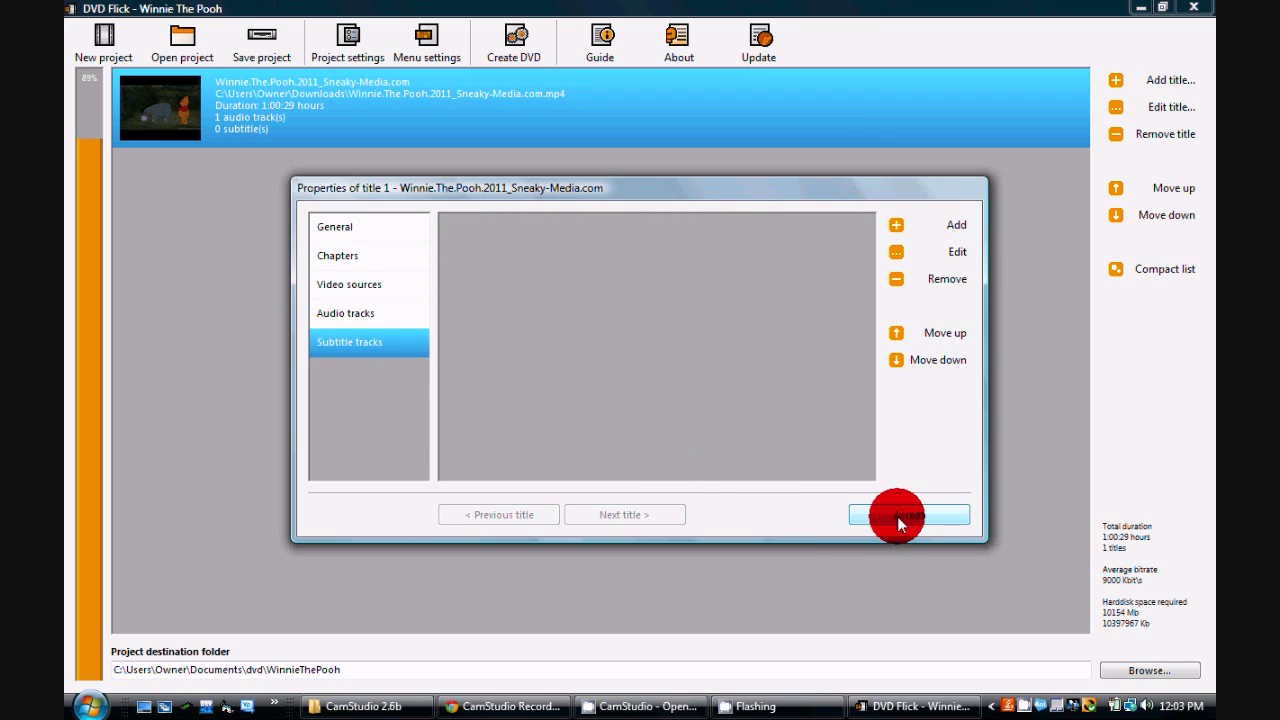
{"action": "left_click", "coordinate": [908, 514]}
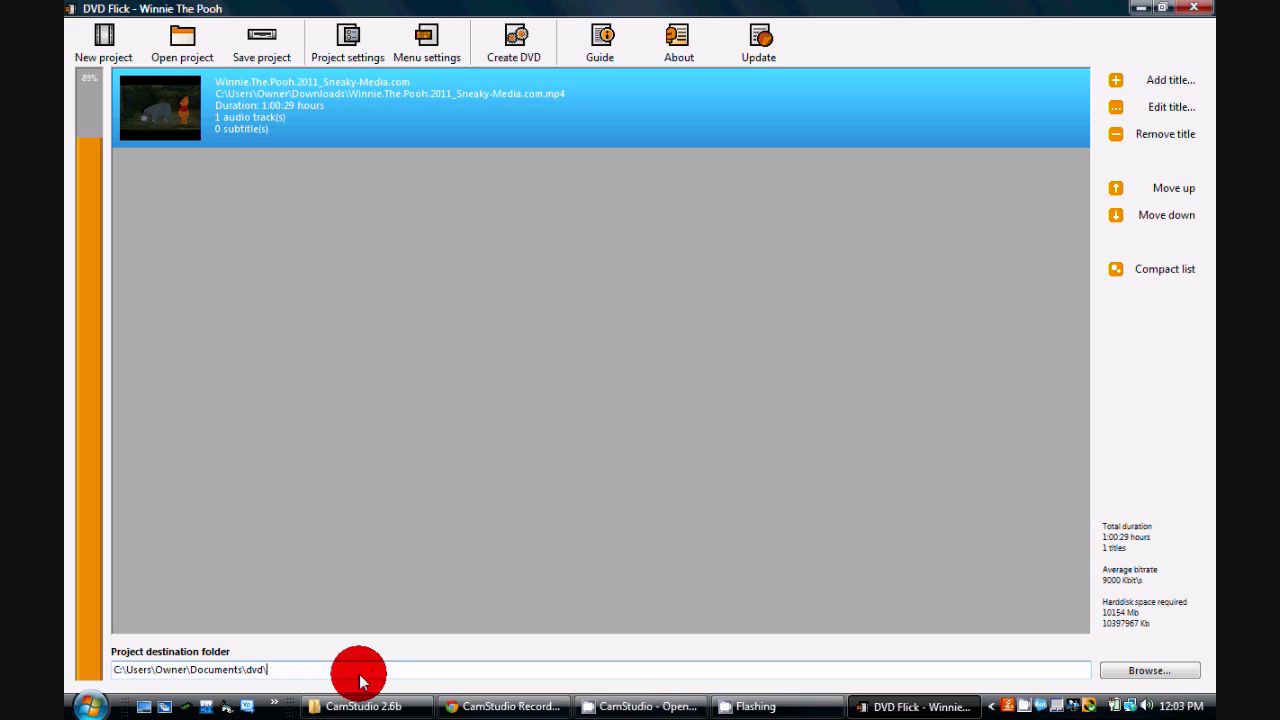
Edit the destination path so it ends in Documents\dvd\Winnie.
{"action": "type", "text": "Winnie"}
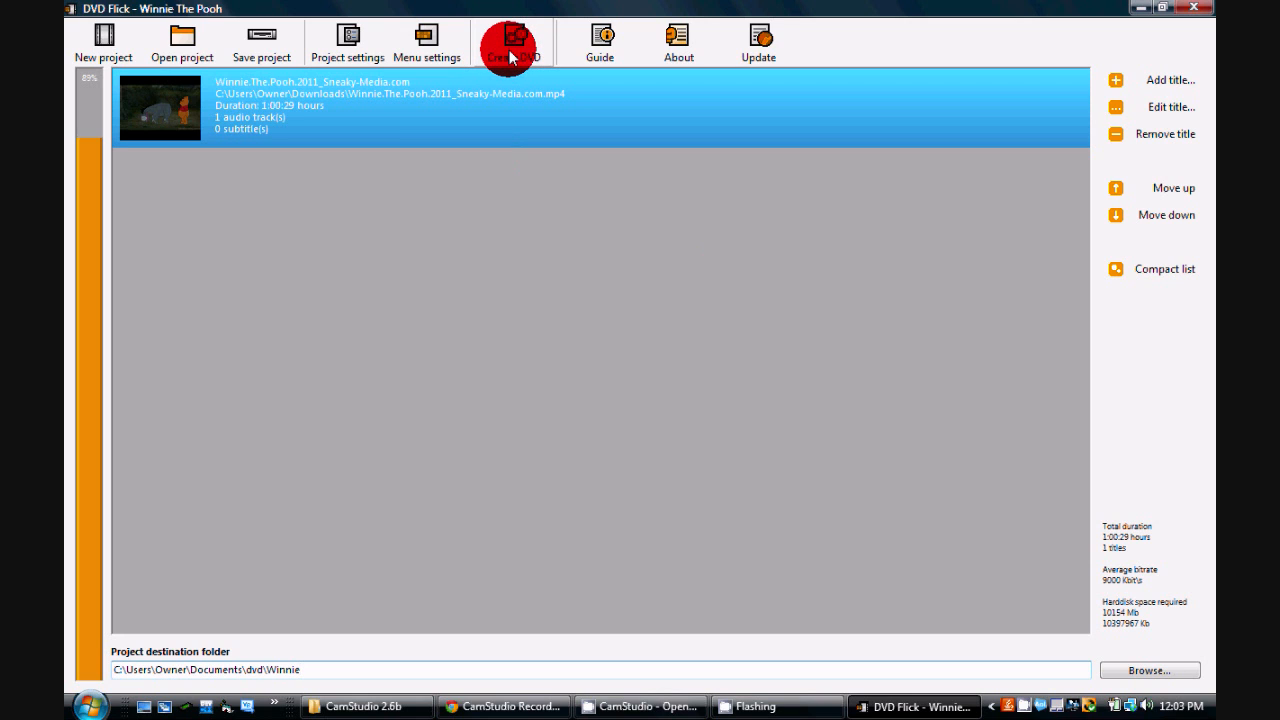
Launch DVD creation and confirm the blank-disc reminder.
{"action": "left_click", "coordinate": [512, 42]}
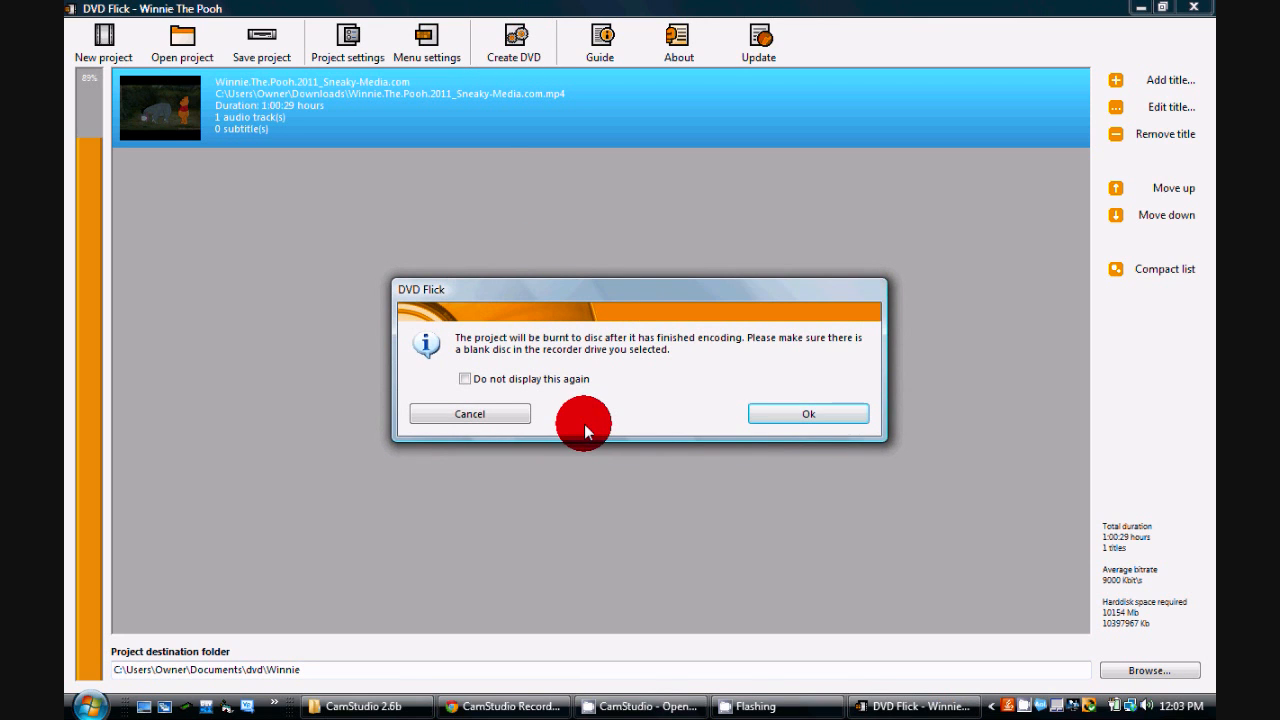
{"action": "mouse_move", "coordinate": [778, 360]}
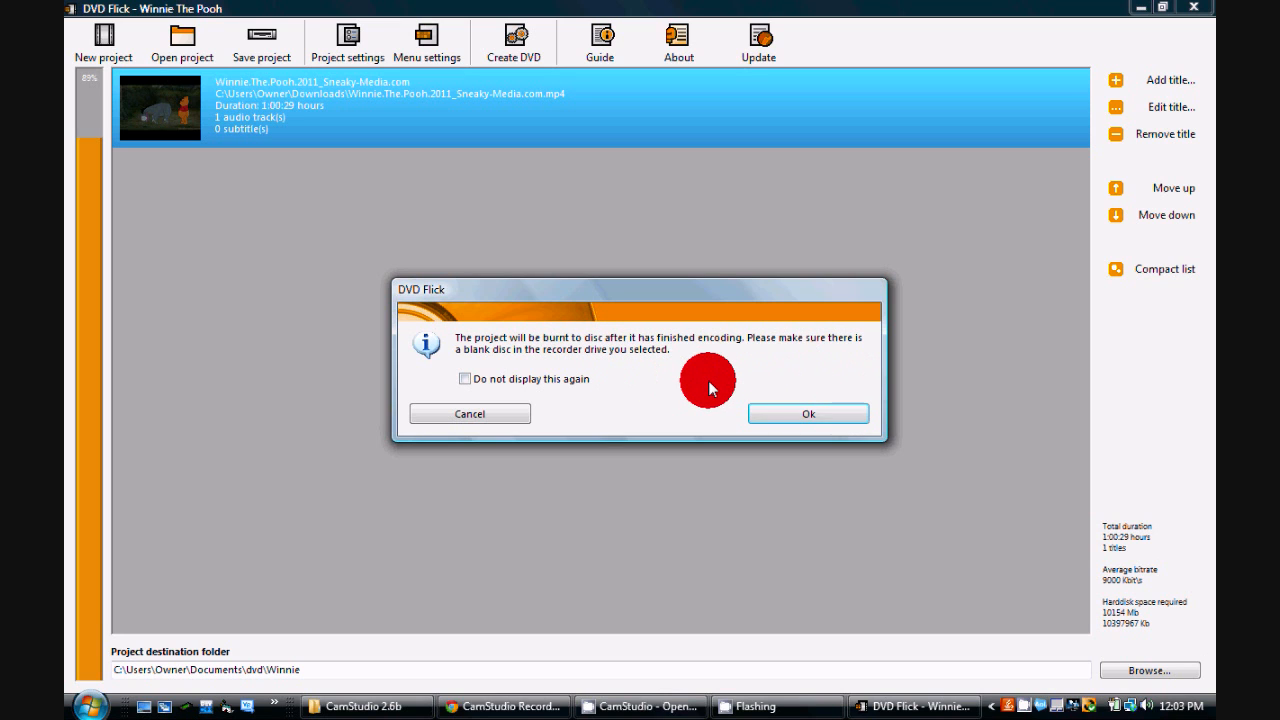
{"action": "left_click", "coordinate": [808, 413]}
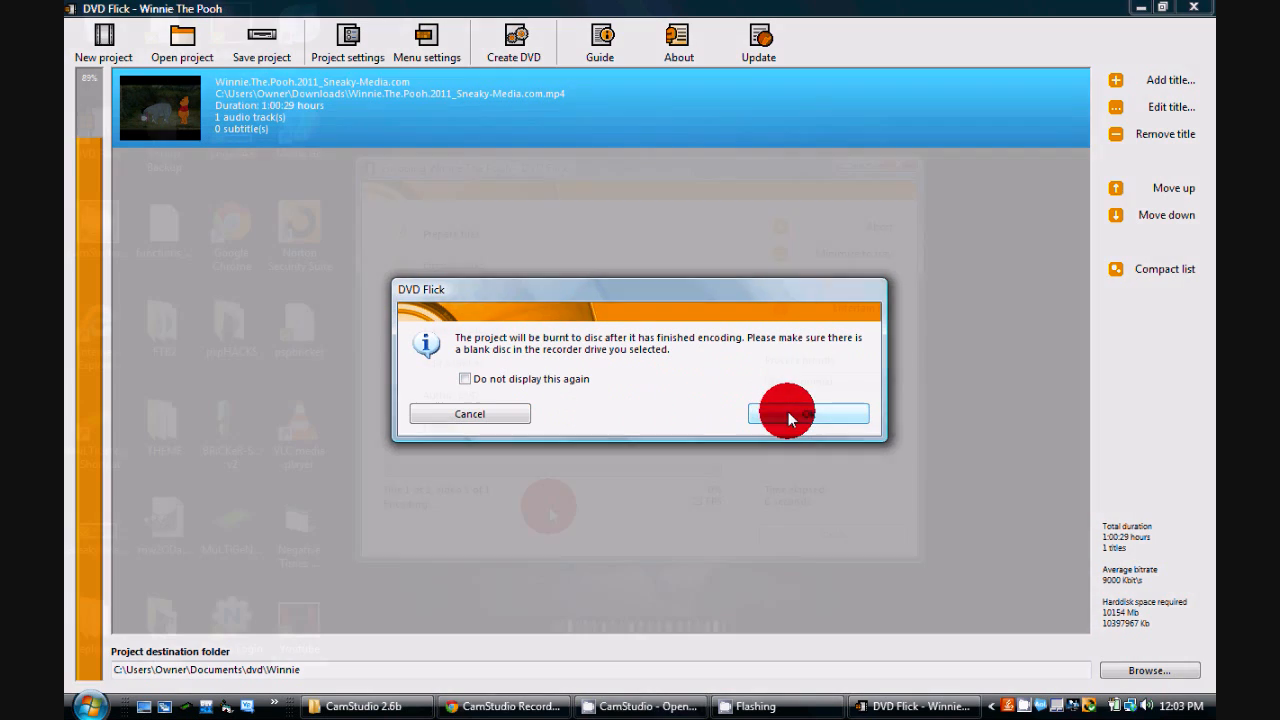
Dismiss the notice and let Winnie The Pooh's video encoding progress.
{"action": "left_click", "coordinate": [808, 413]}
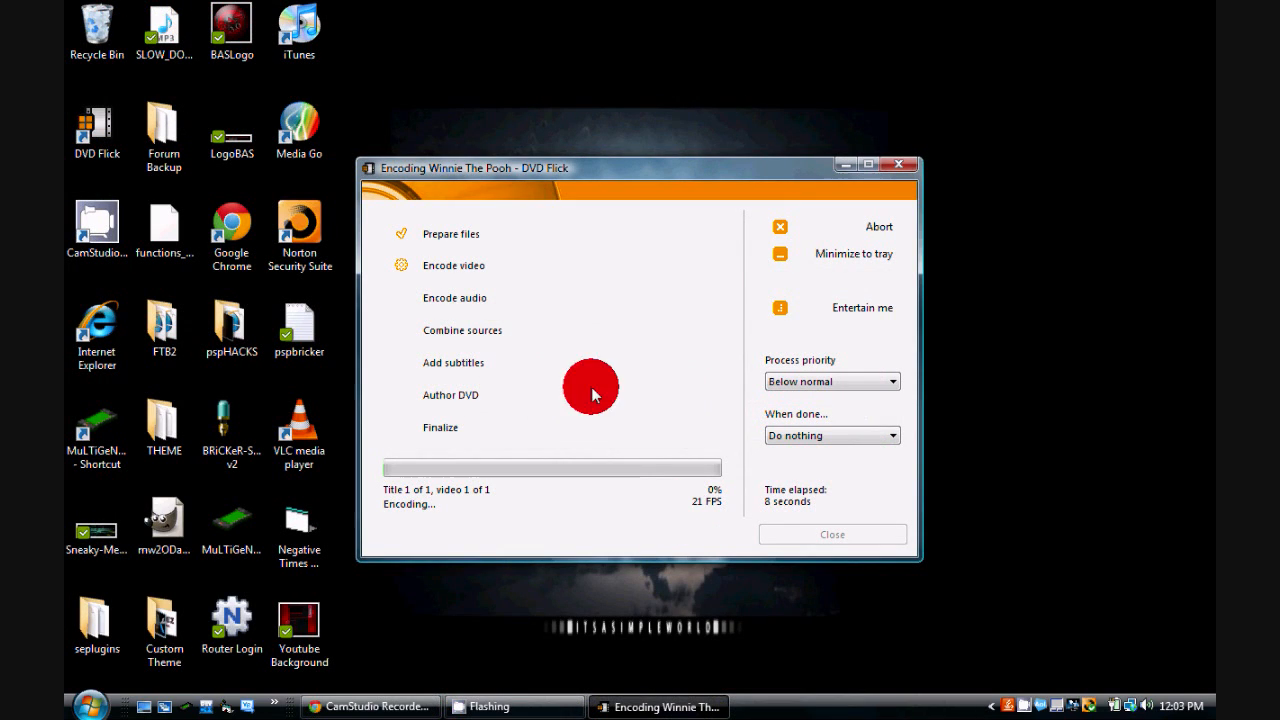
{"action": "mouse_move", "coordinate": [601, 385]}
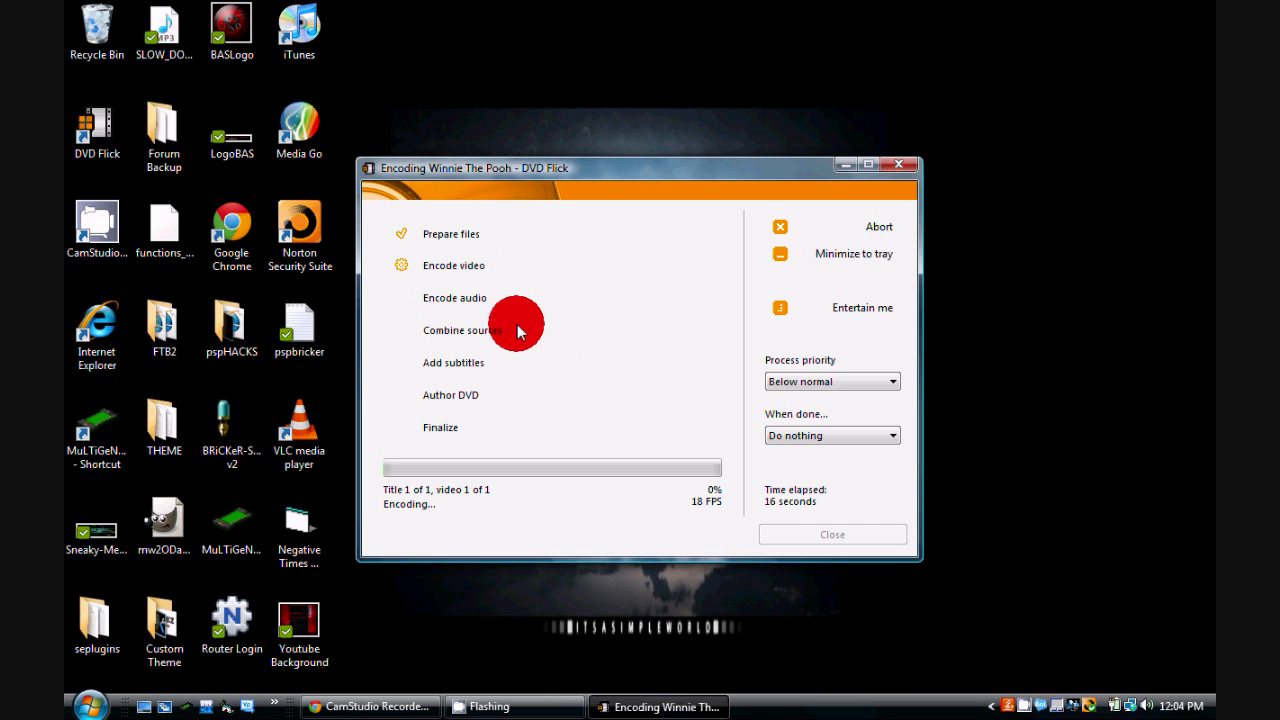
{"action": "mouse_move", "coordinate": [473, 413]}
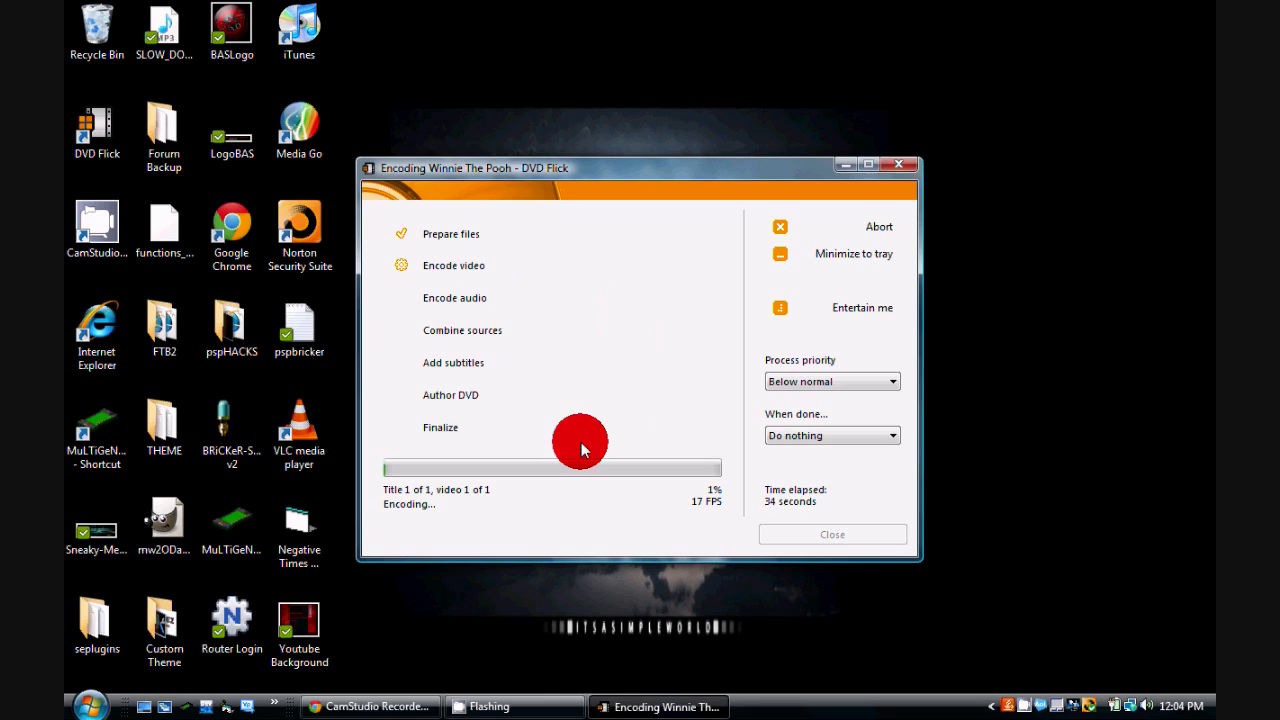
{"action": "mouse_move", "coordinate": [543, 467]}
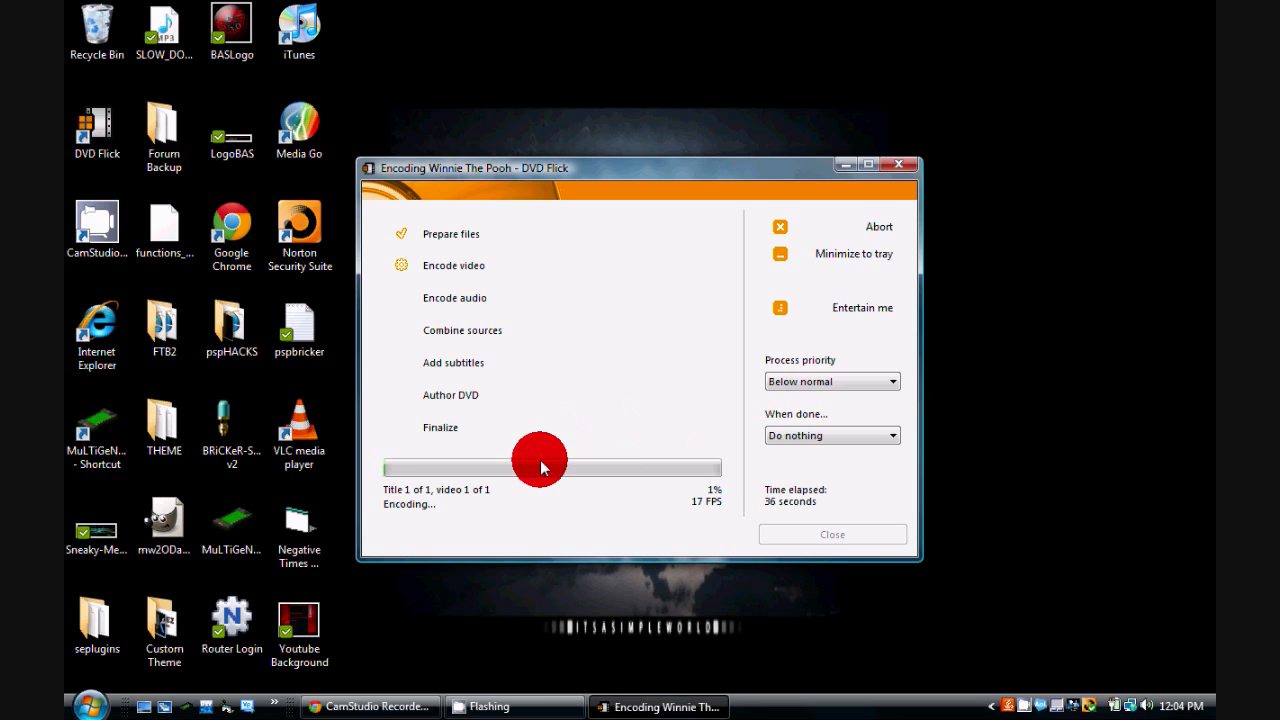
{"action": "mouse_move", "coordinate": [818, 507]}
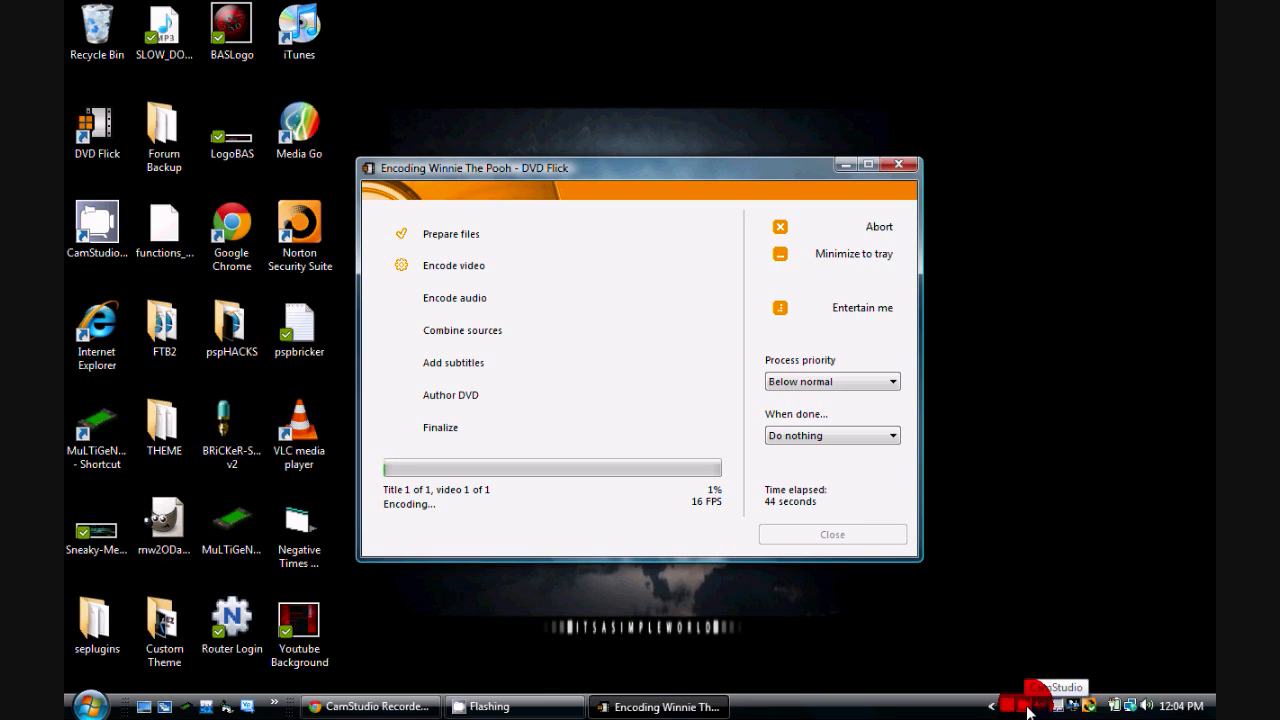
{"action": "mouse_move", "coordinate": [1000, 695]}
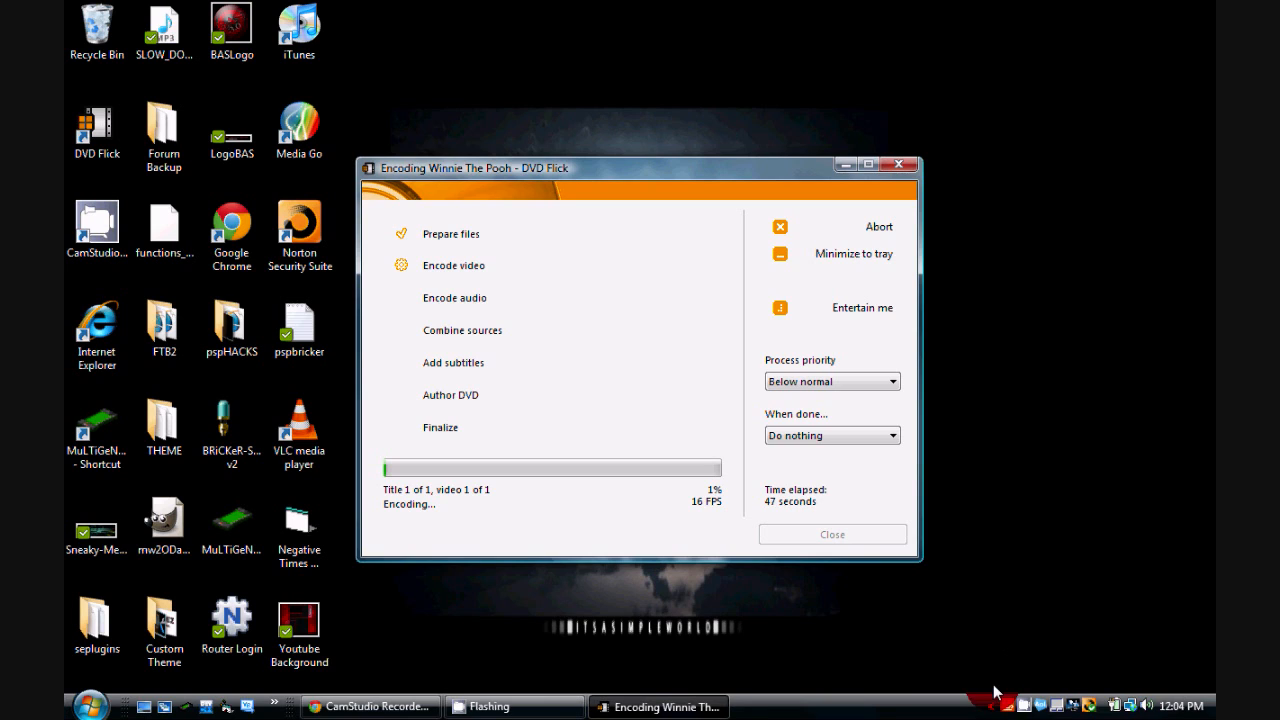